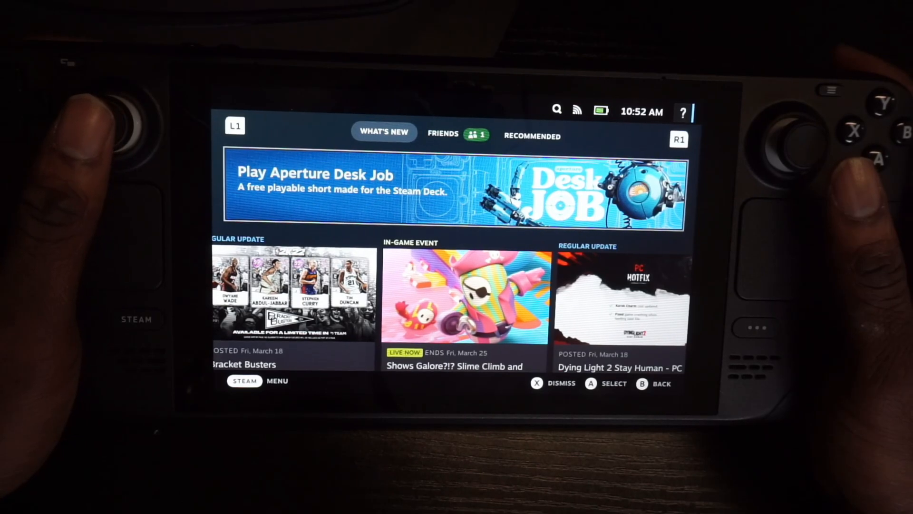
Scroll right through the Recent Games shelf from installers to titles like WWE 2K22.
scroll("down", 3)
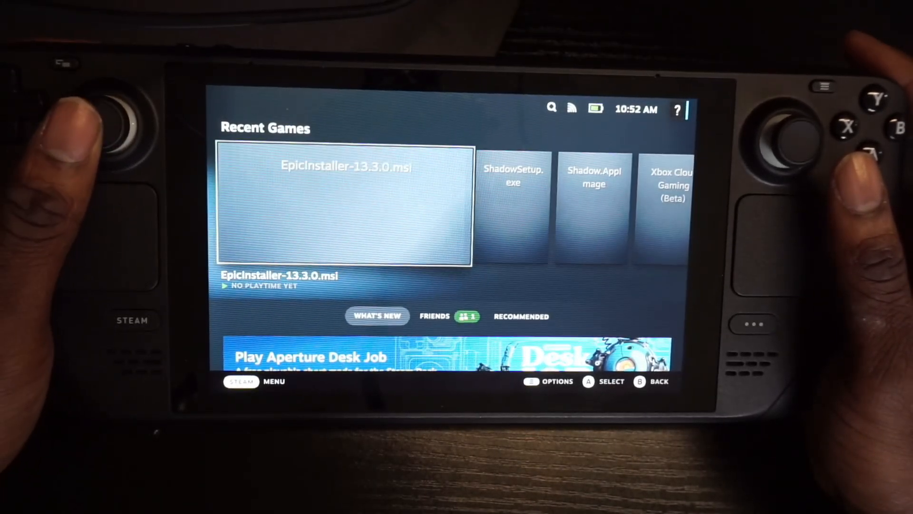
scroll("right", 3)
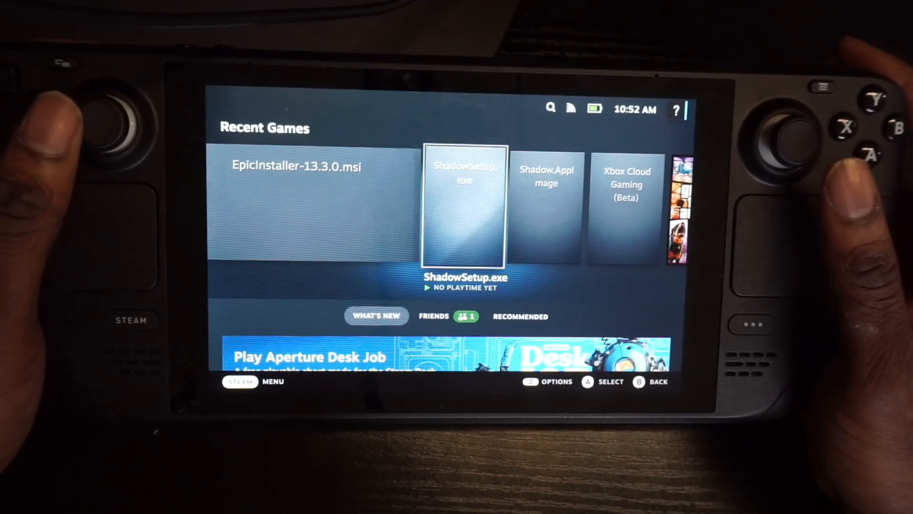
scroll("right", 3)
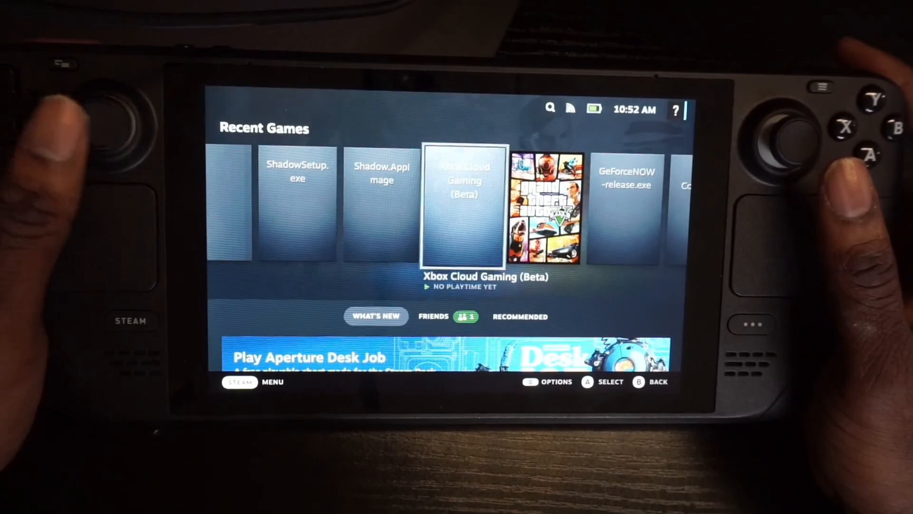
scroll("right", 3)
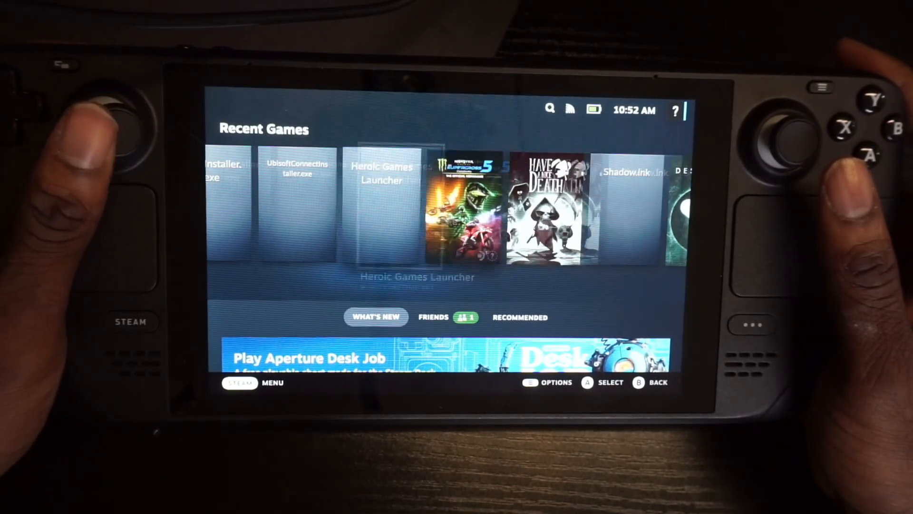
scroll("right", 3)
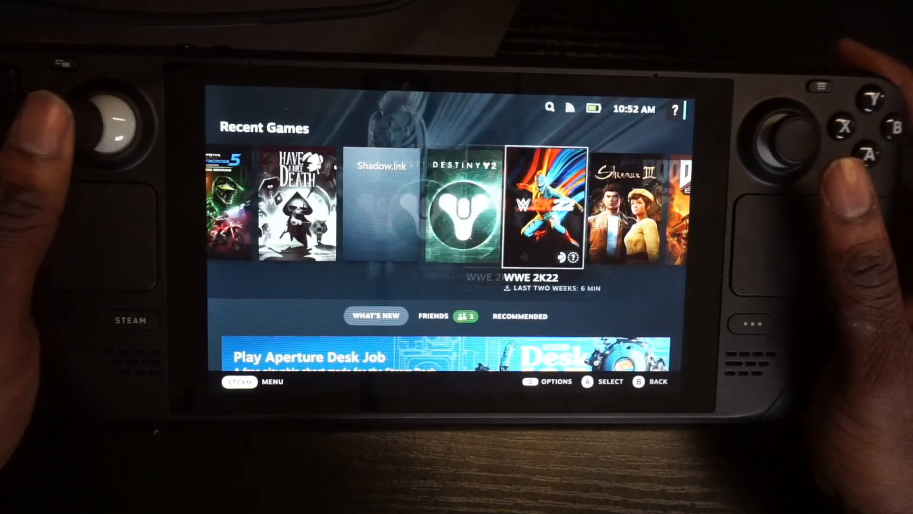
scroll("right", 3)
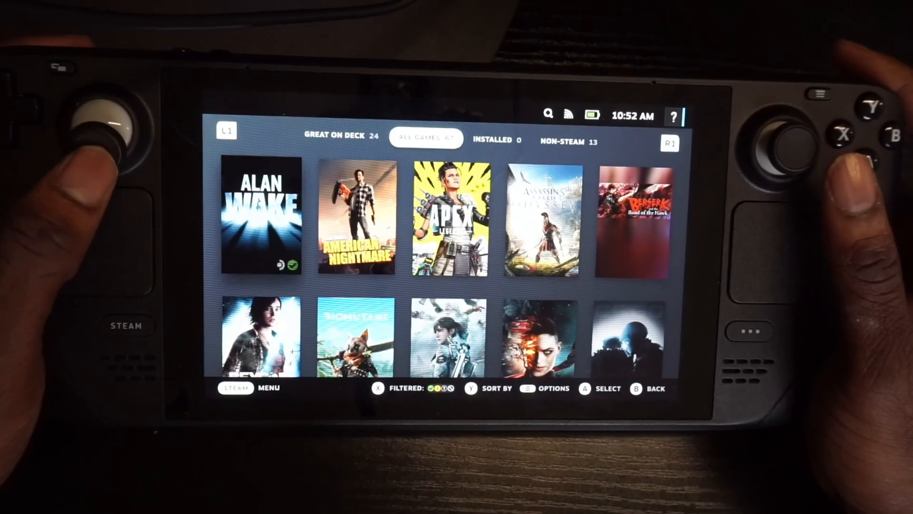
Browse the library down to the Non-Steam collection of 13 shortcuts and back up.
scroll("down", 3)
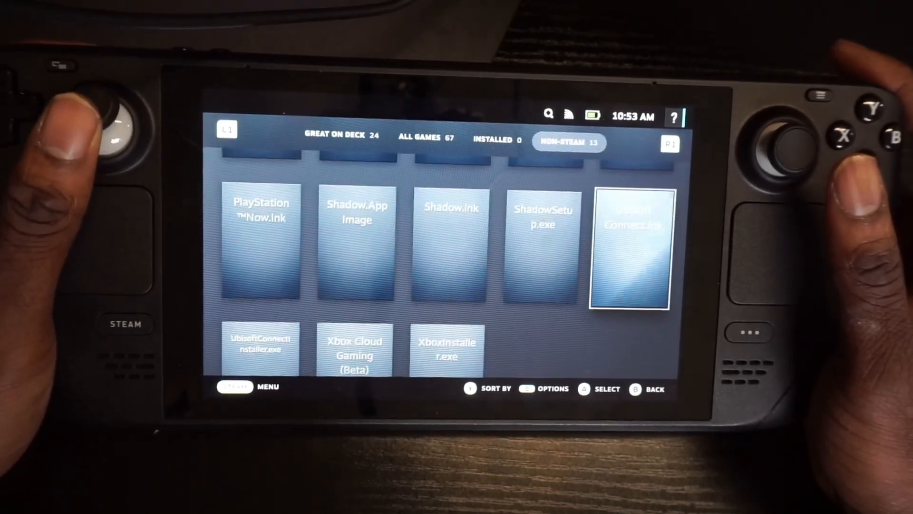
scroll("up", 3)
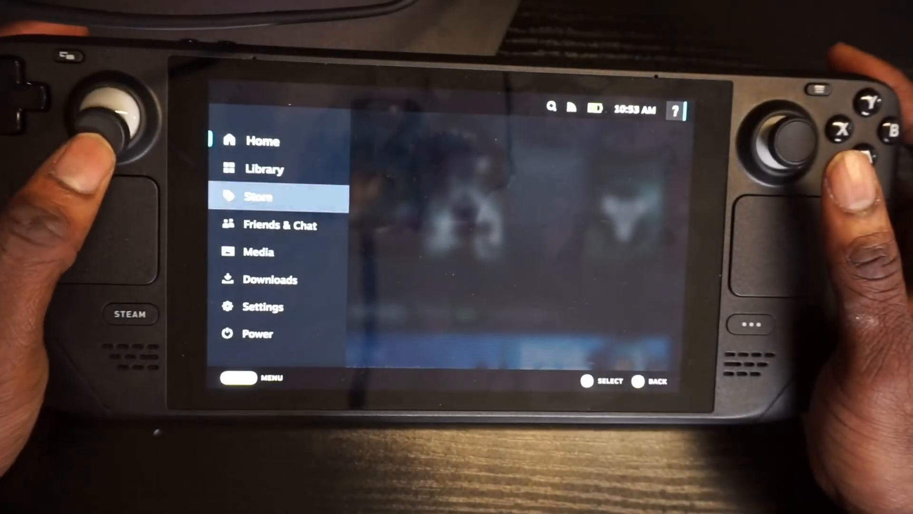
Browse the Store's Great on Deck page from the main menu.
left_click(259, 196)
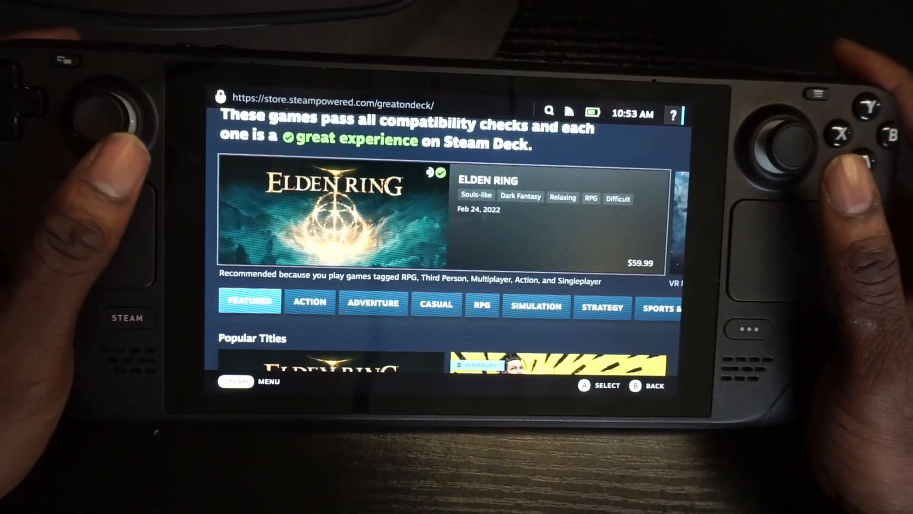
scroll("down", 3)
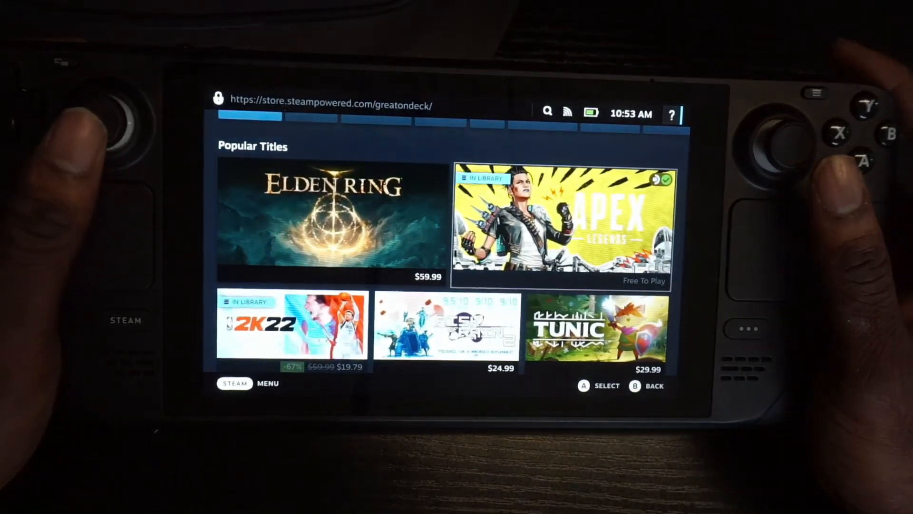
scroll("down", 3)
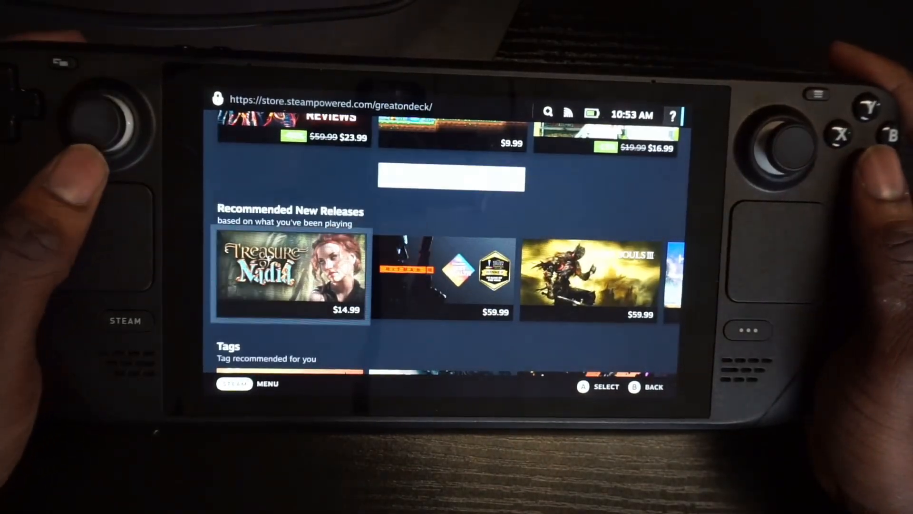
Add Treasure of Nadia to the cart and return to Great on Deck.
left_click(290, 274)
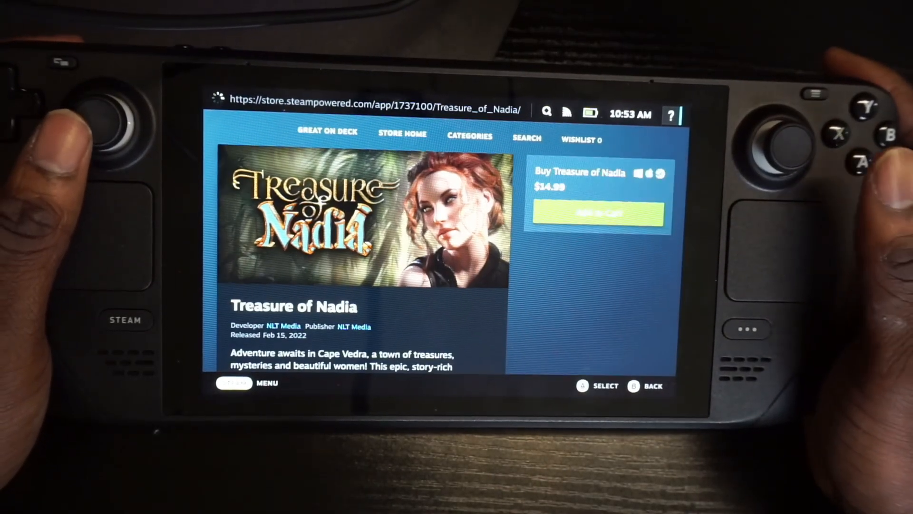
left_click(598, 212)
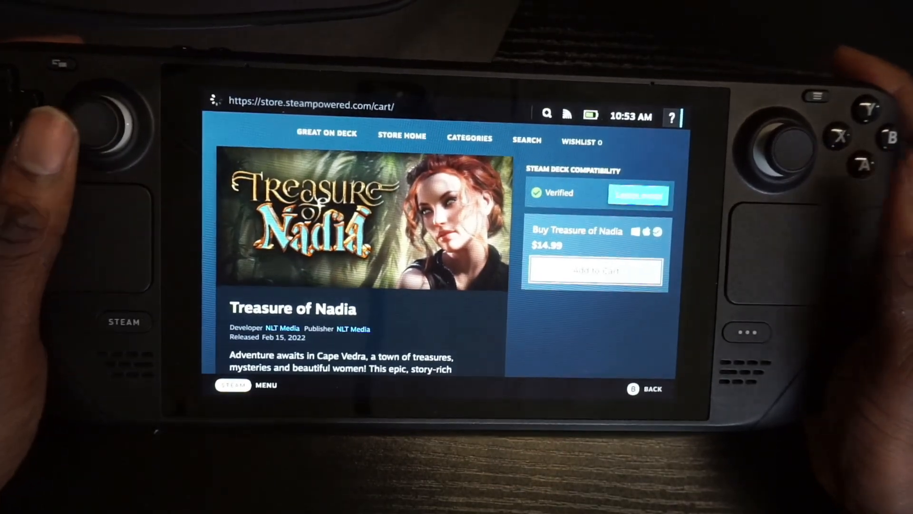
left_click(594, 269)
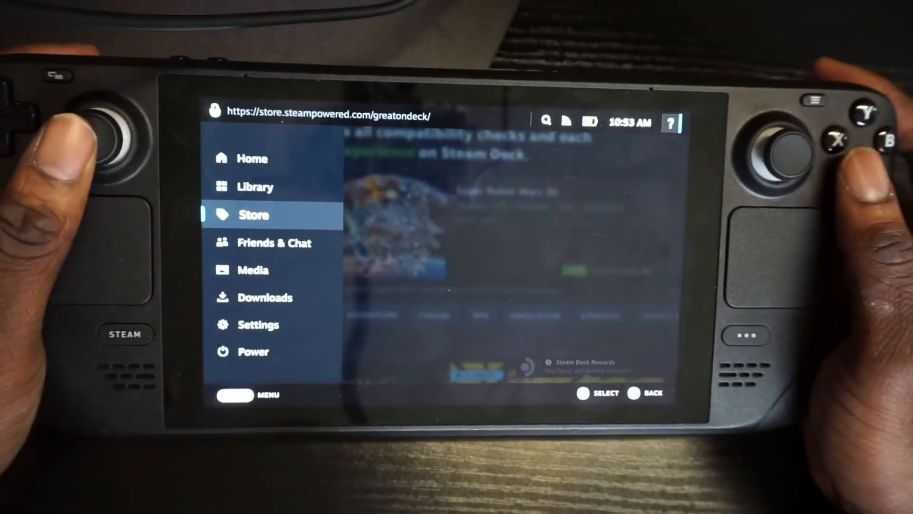
Visit Friends & Chat, back out, then go to the Settings System page.
left_click(274, 243)
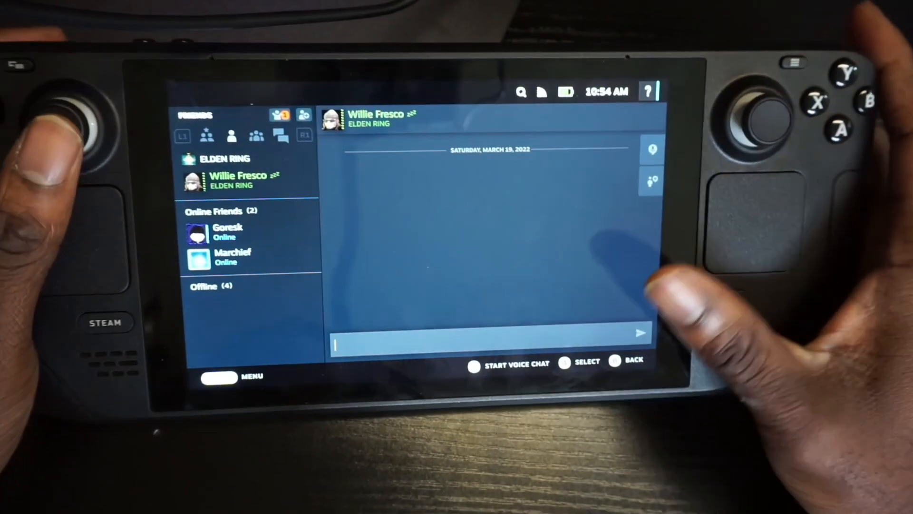
left_click(478, 341)
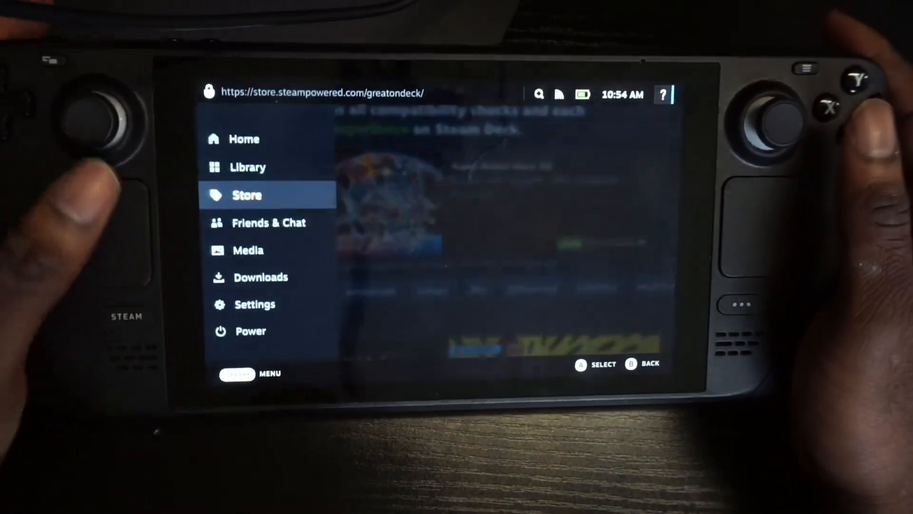
left_click(269, 223)
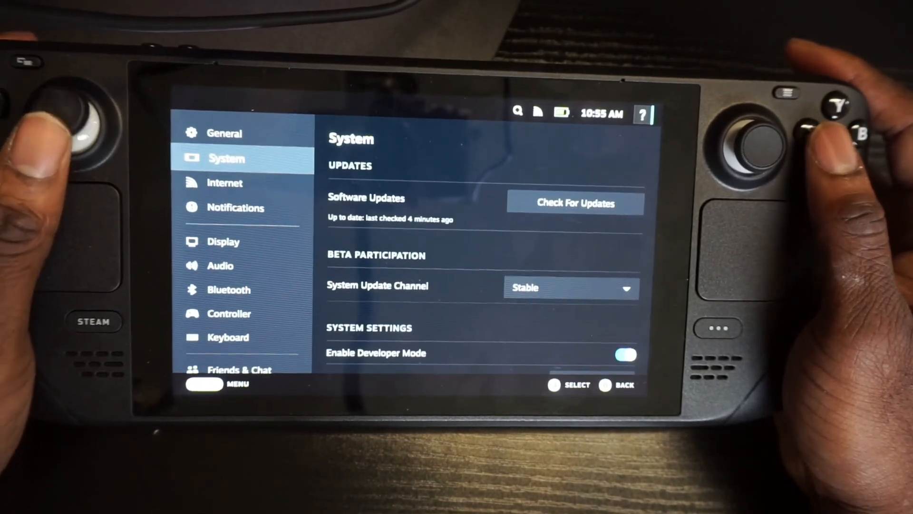
Step through Internet, Notifications, Display, Audio, Bluetooth and Controller settings to Keyboard.
left_click(224, 182)
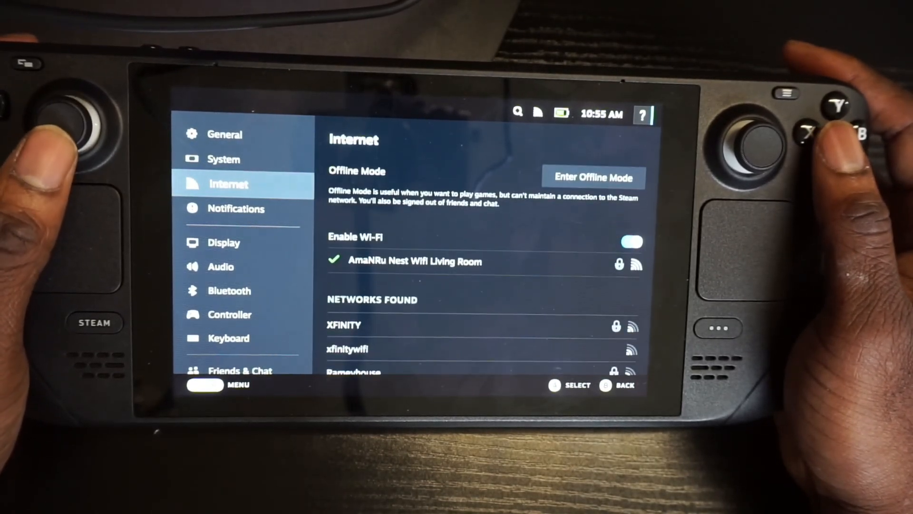
left_click(236, 208)
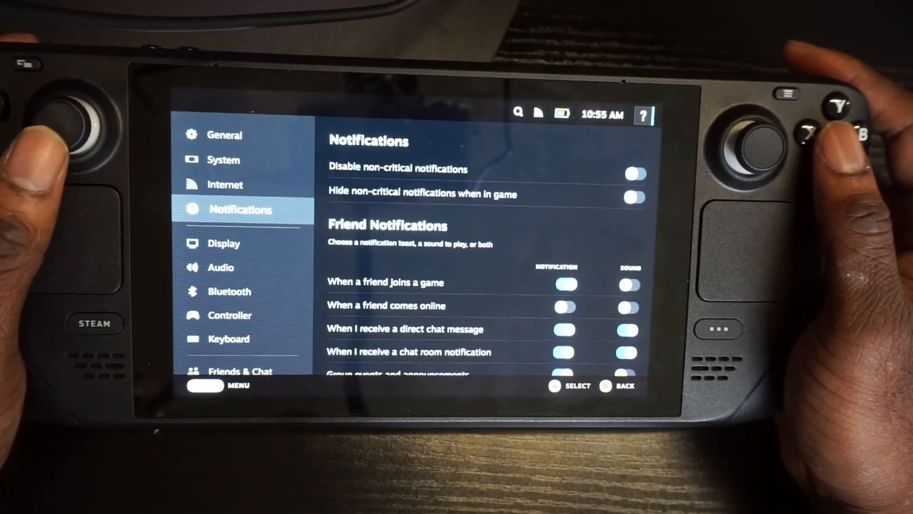
left_click(226, 242)
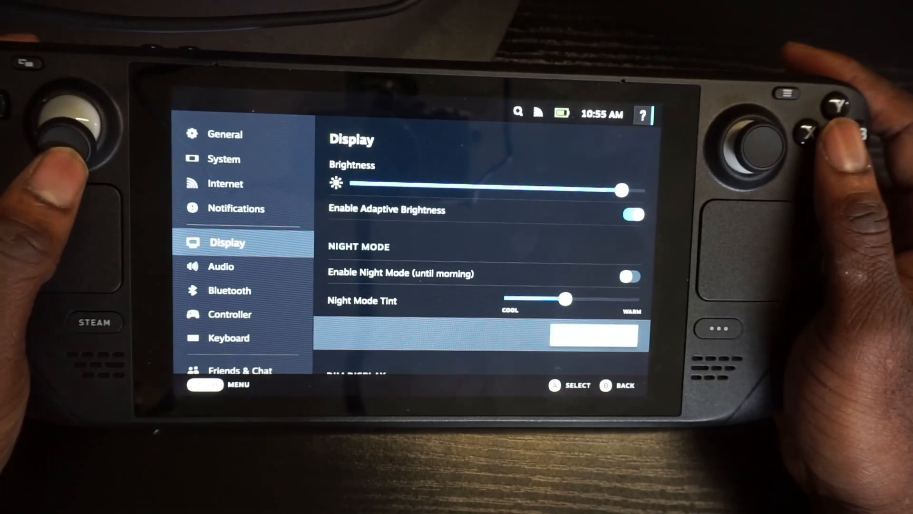
scroll("down", 3)
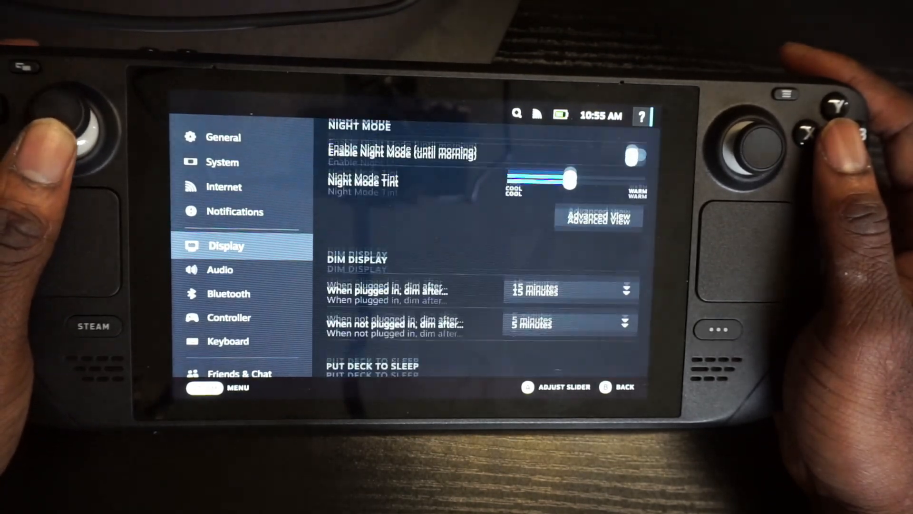
left_click(221, 272)
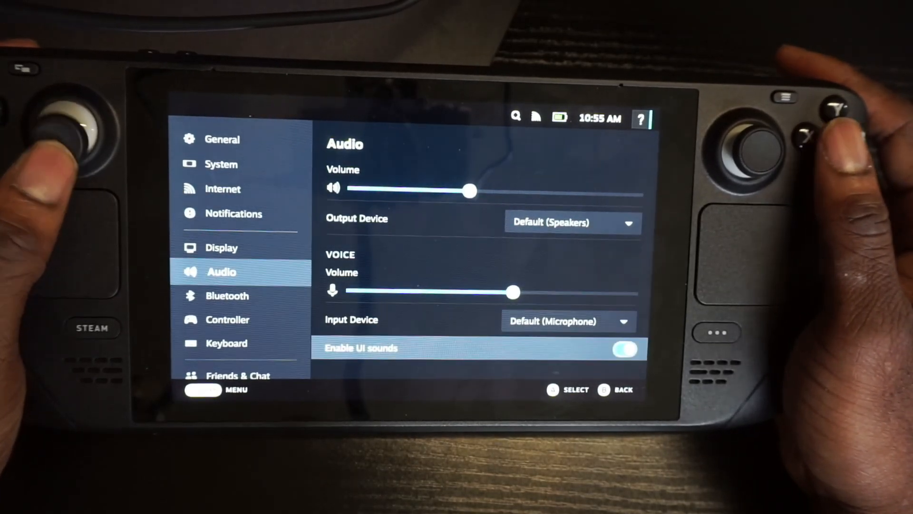
left_click(227, 296)
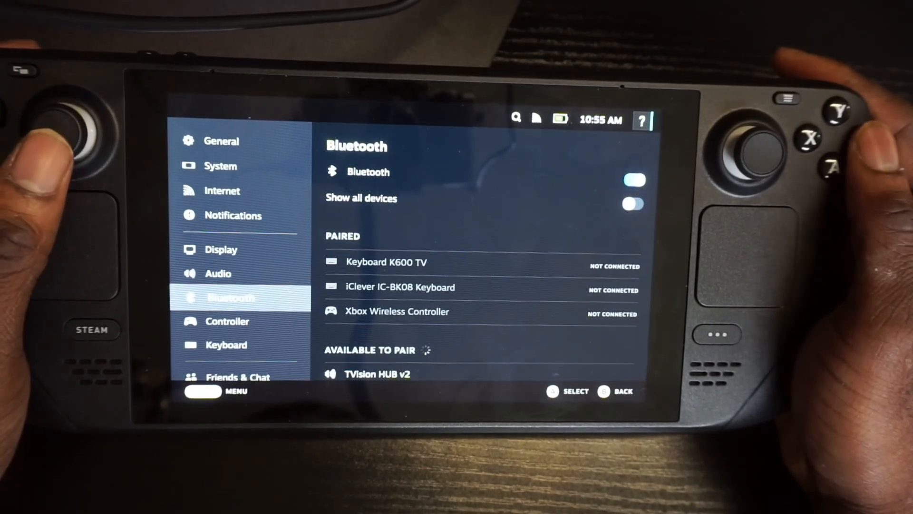
left_click(231, 321)
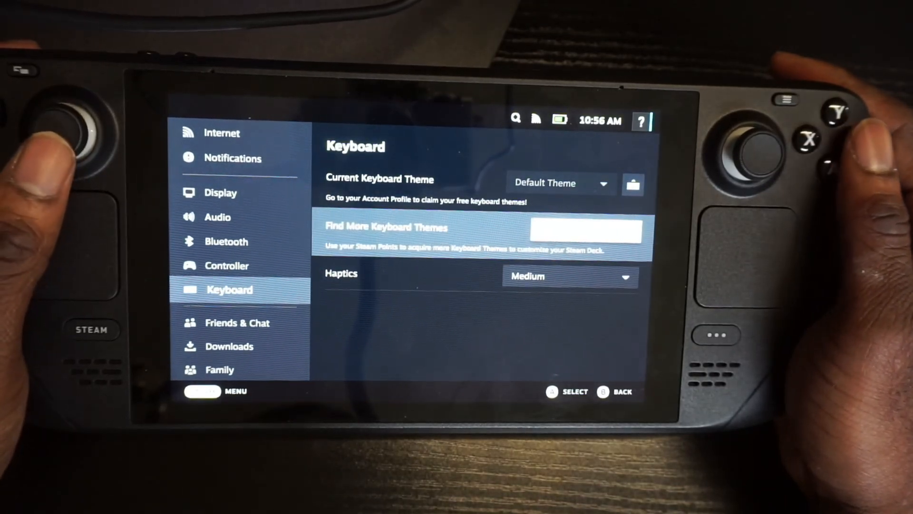
View Friends & Chat, Downloads, Remote Play and Storage settings, then leave to the main menu.
left_click(238, 323)
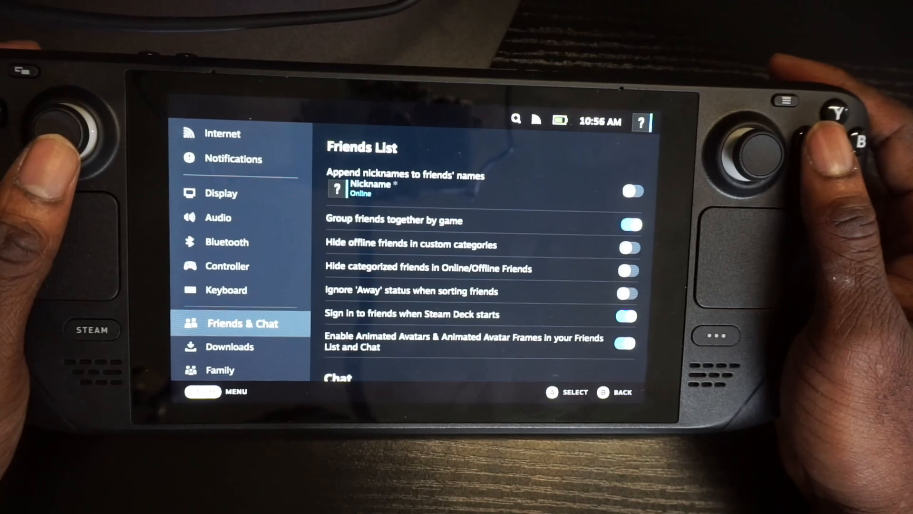
left_click(232, 346)
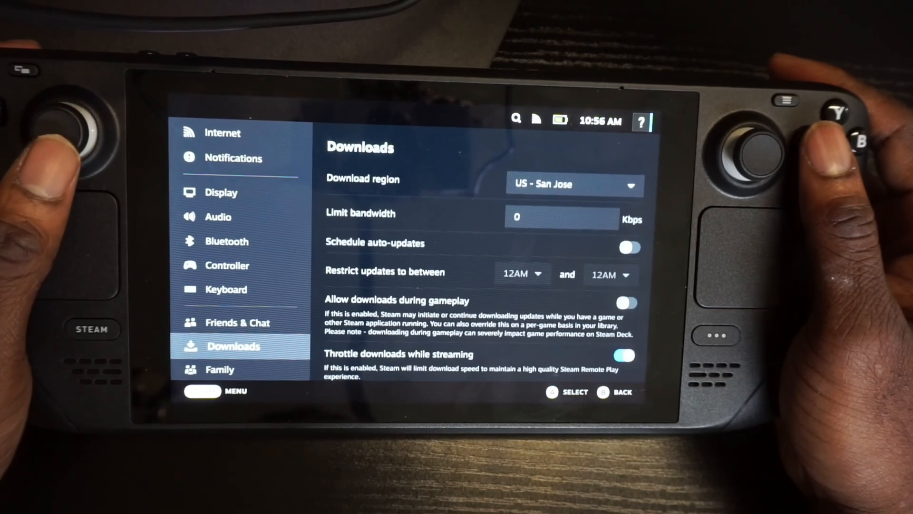
left_click(238, 323)
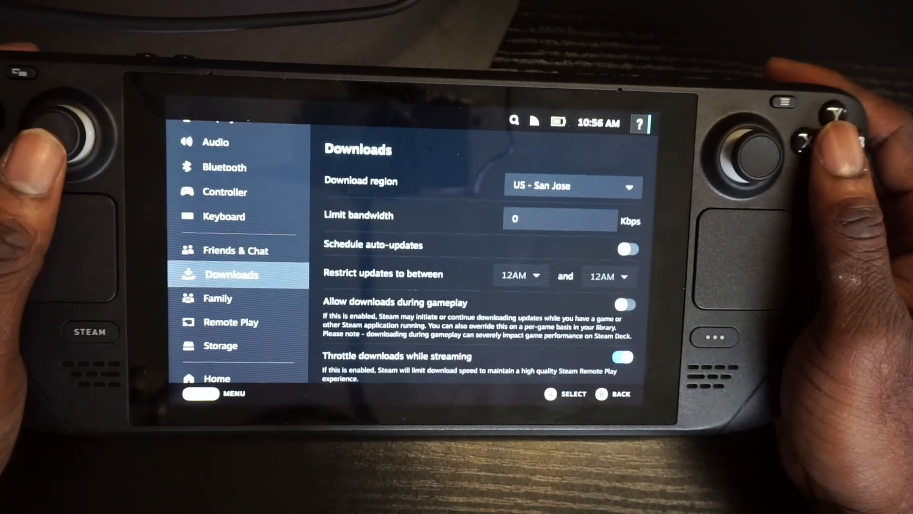
left_click(221, 298)
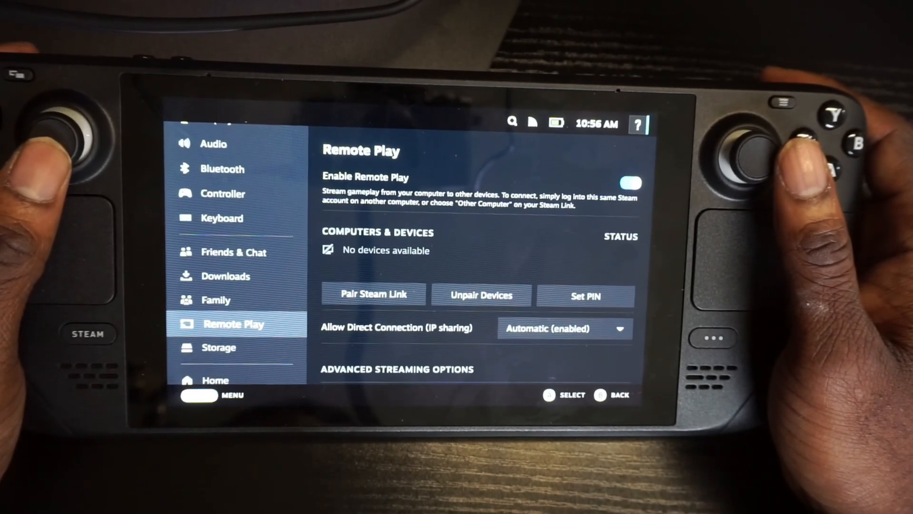
left_click(218, 348)
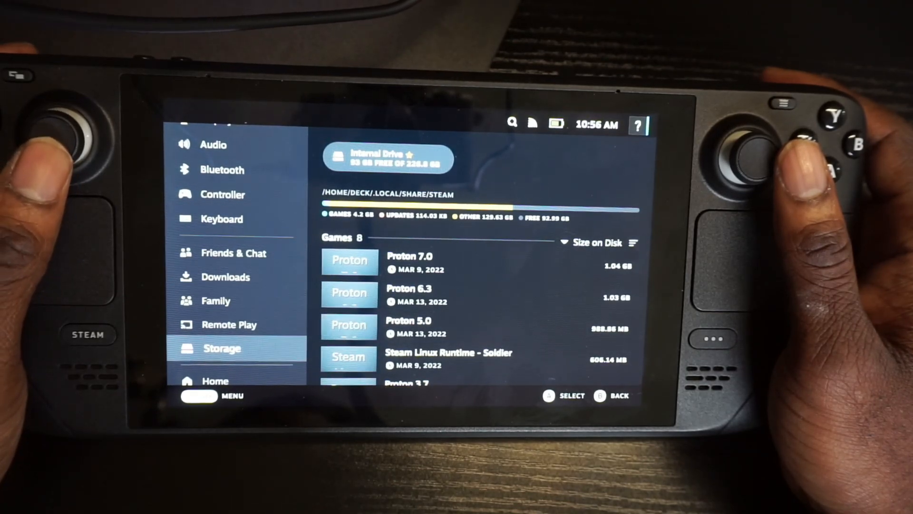
left_click(227, 372)
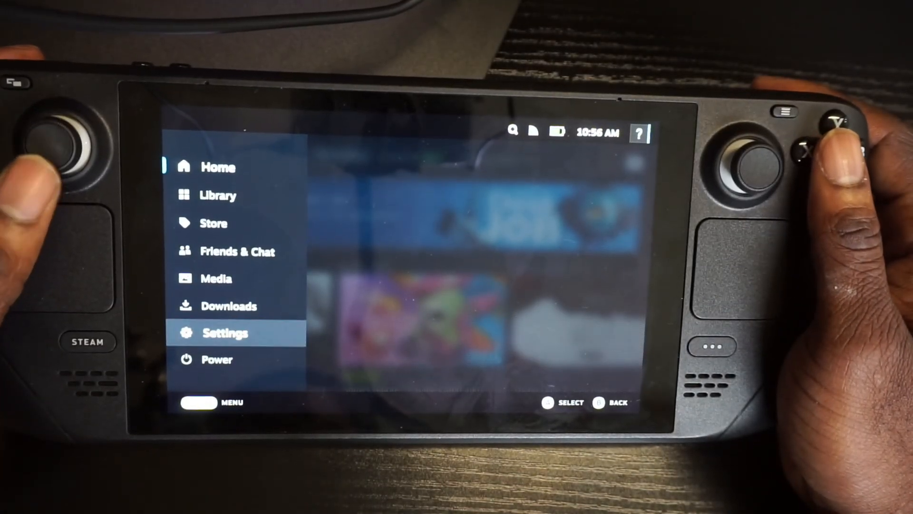
Switch the Deck from Gaming Mode to the KDE Plasma desktop via the Power menu.
left_click(216, 360)
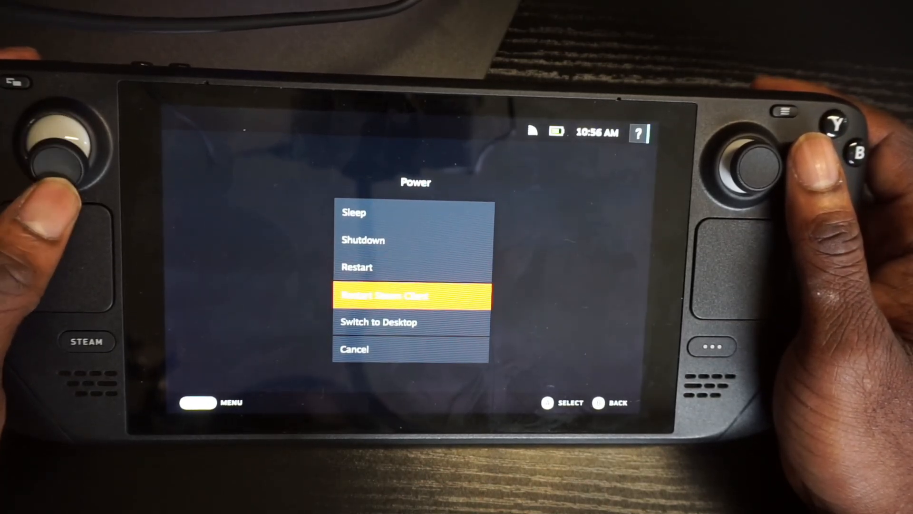
key("Down")
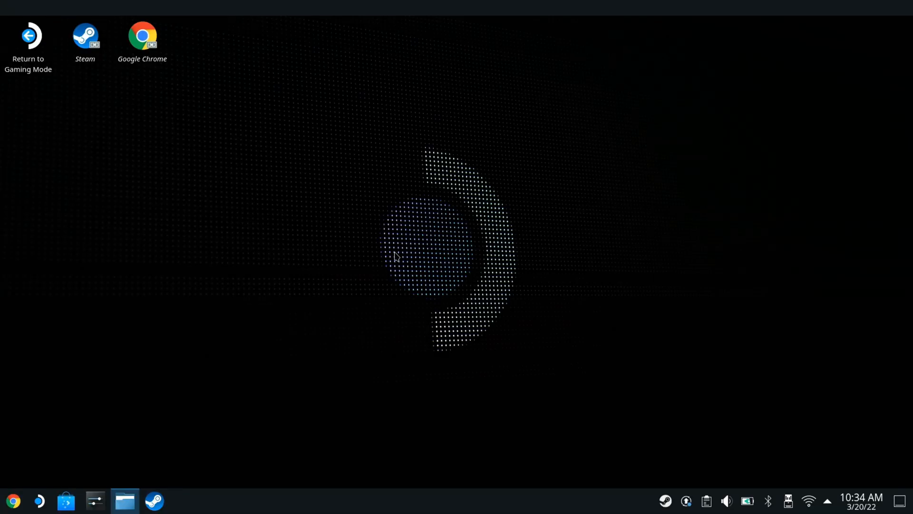
mouse_move(75, 409)
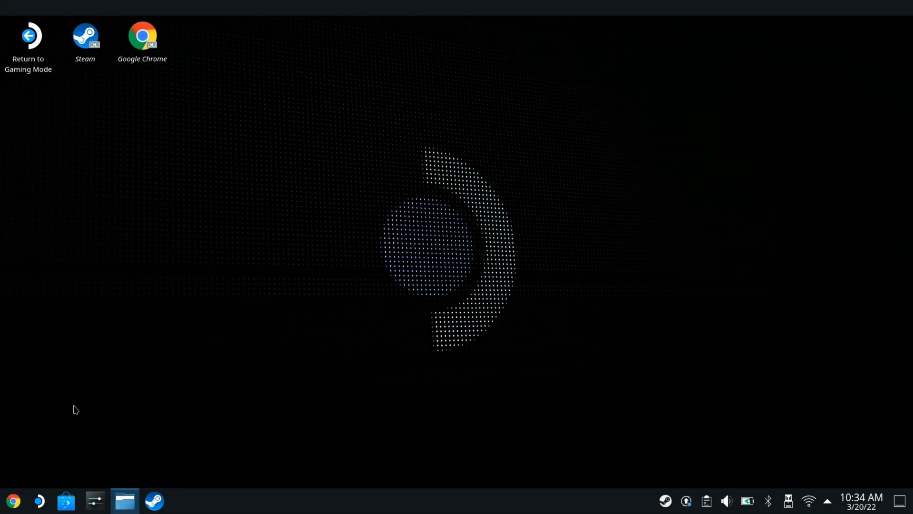
mouse_move(92, 459)
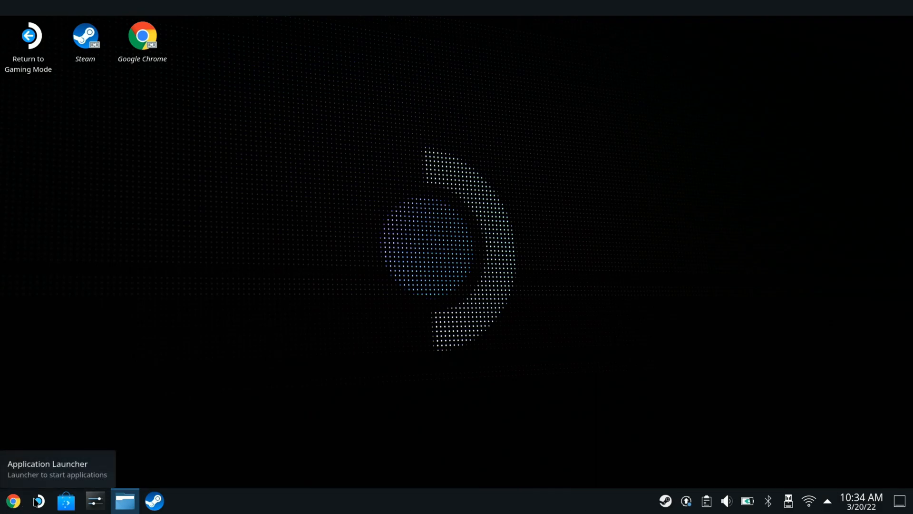
mouse_move(44, 503)
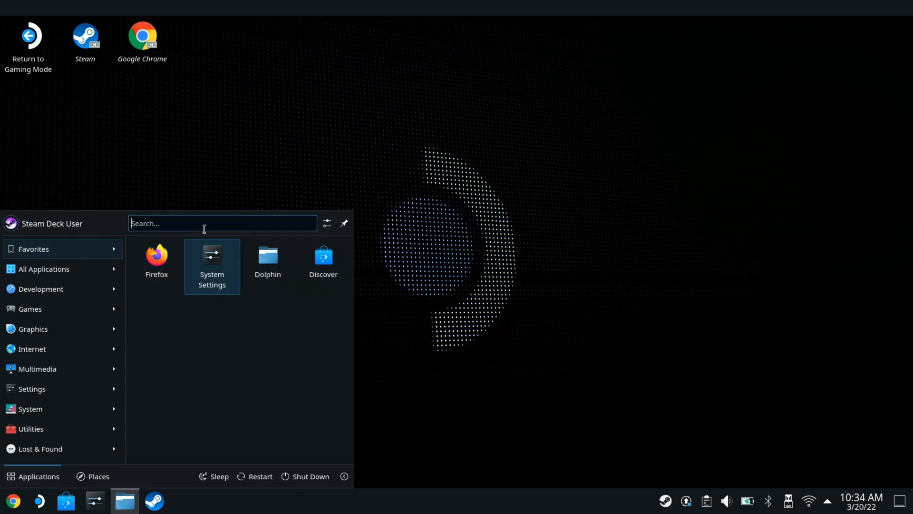
Search the launcher for 'chro' and show Google Chrome's context menu.
type("g")
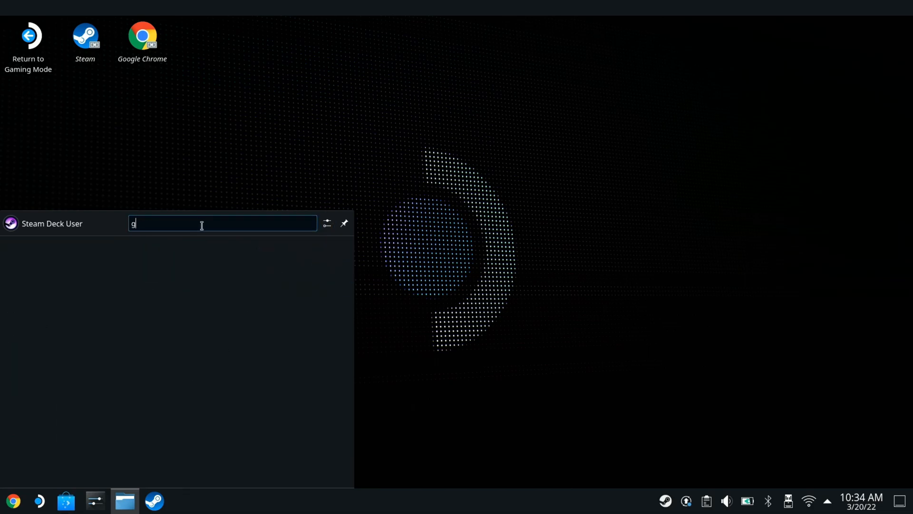
type("chro")
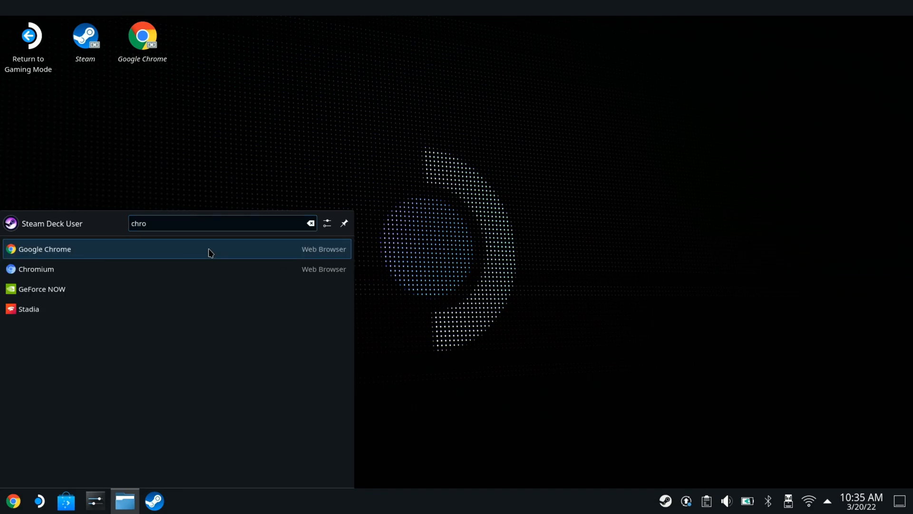
right_click(44, 248)
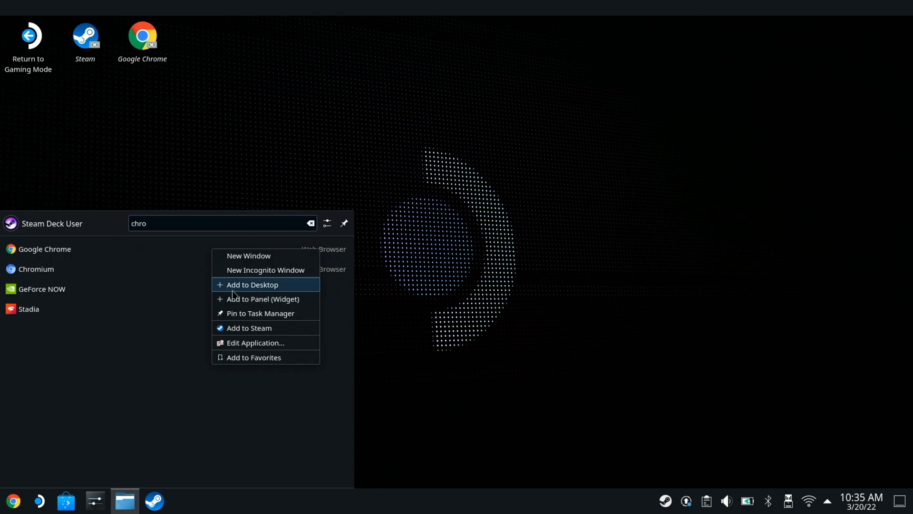
mouse_move(265, 299)
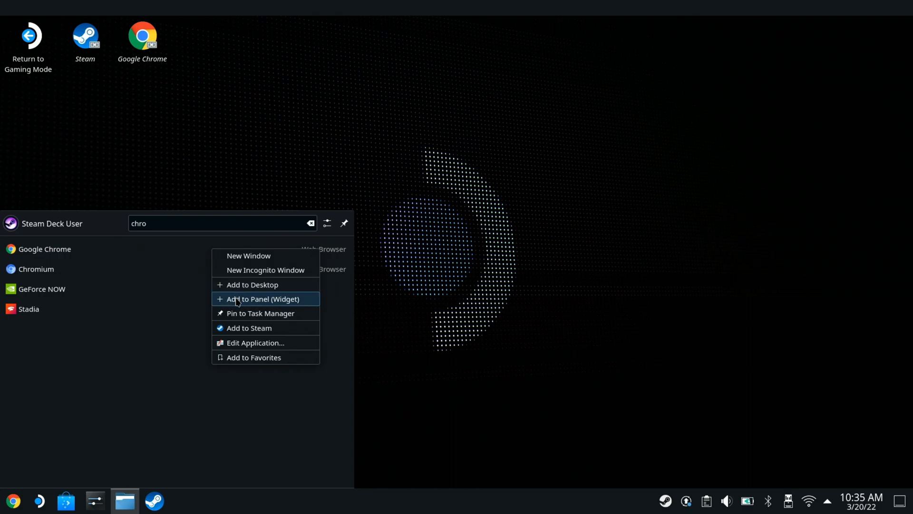
mouse_move(260, 313)
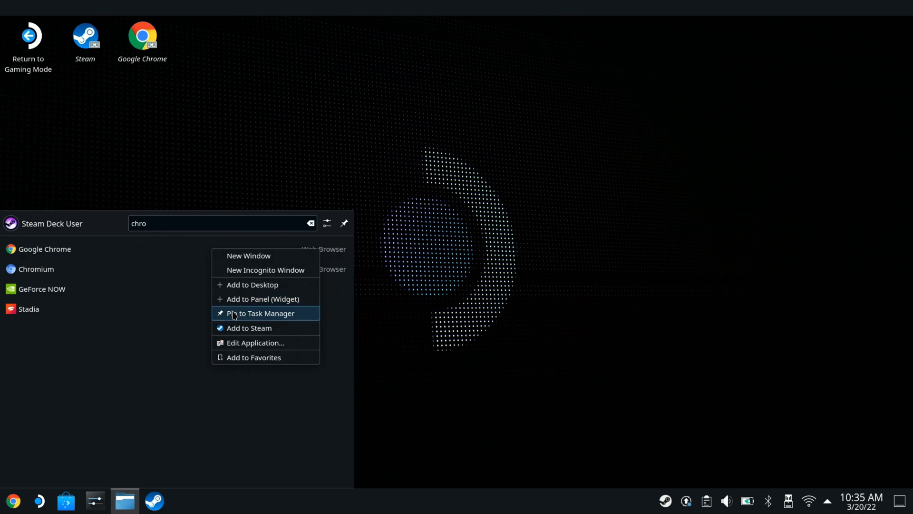
mouse_move(324, 287)
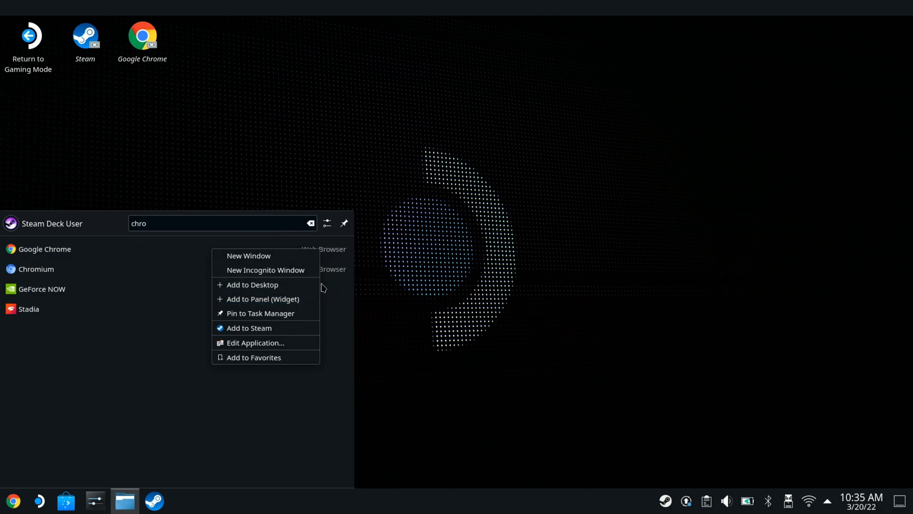
mouse_move(270, 327)
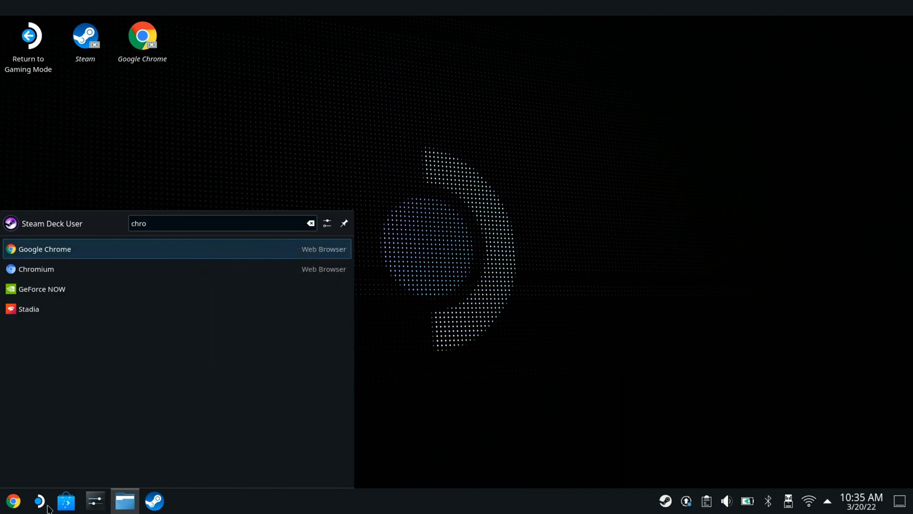
Return to the launcher categories, then launch the Discover software center.
left_click(311, 223)
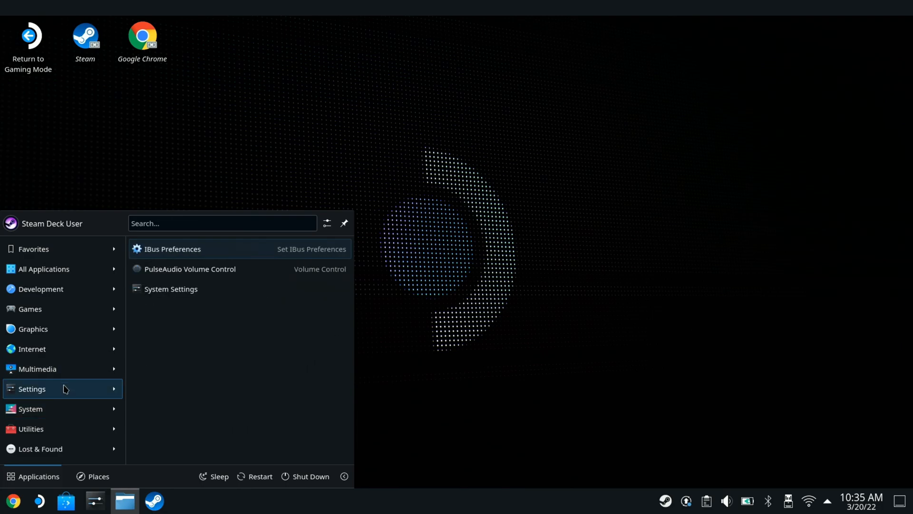
left_click(65, 501)
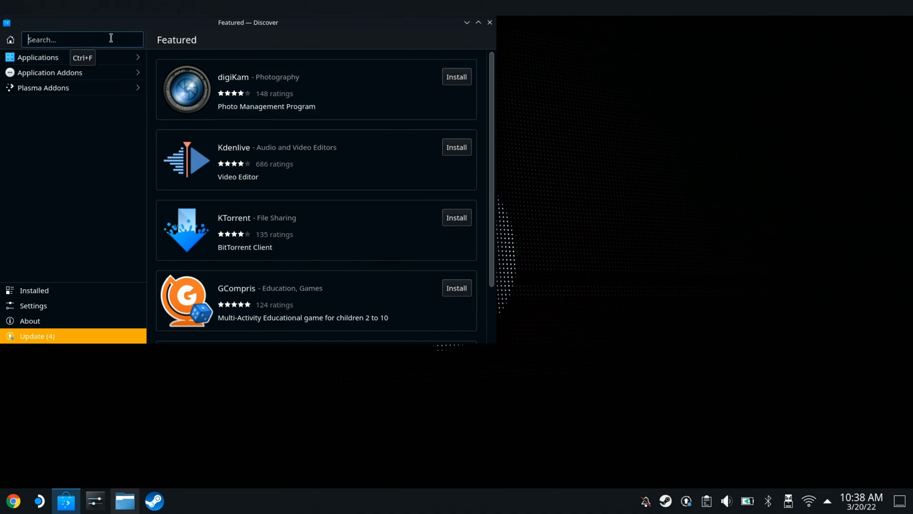
Search Discover for 'chrome', showing Google Chrome installed, then clear it.
type("ch")
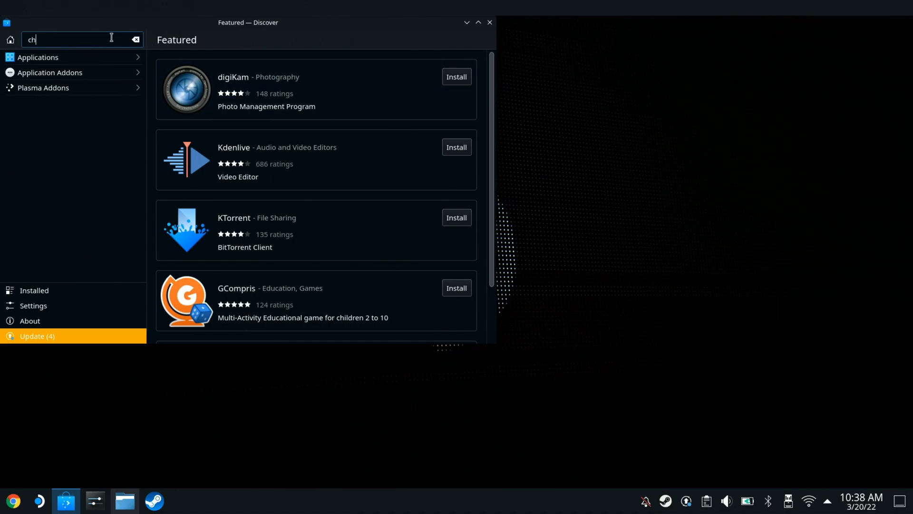
type("rome")
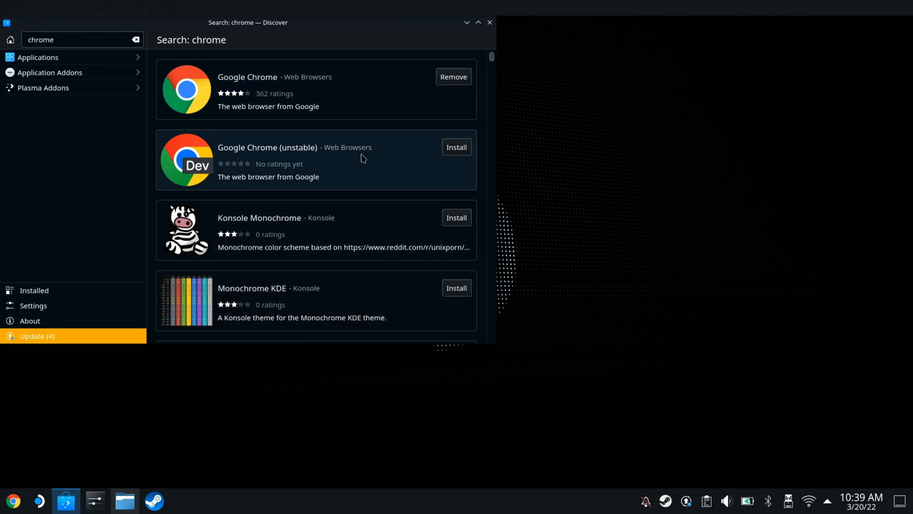
mouse_move(205, 126)
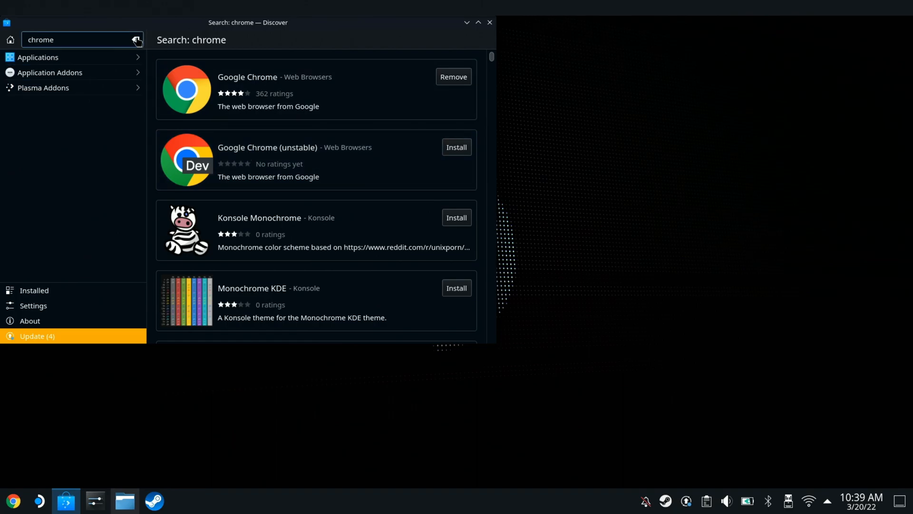
left_click(136, 40)
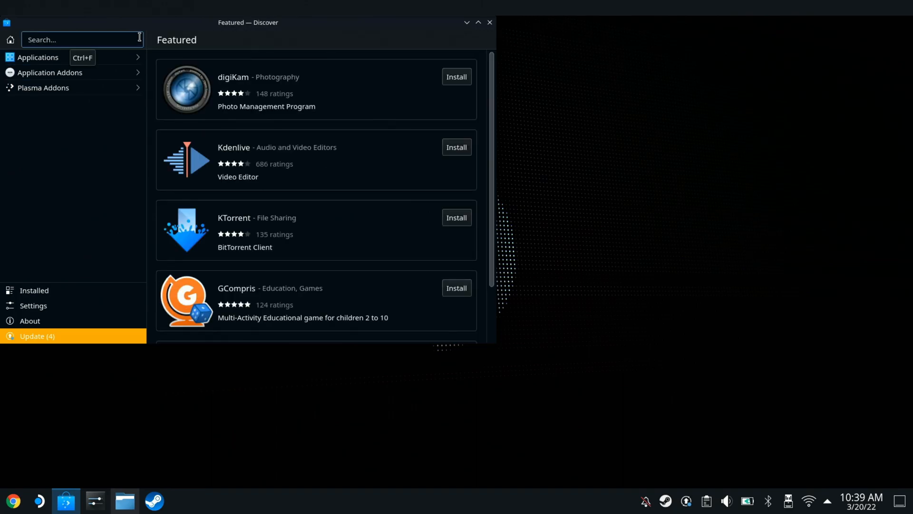
Search Discover for 'discord', showing Discord installed with Remove offered.
type("dis")
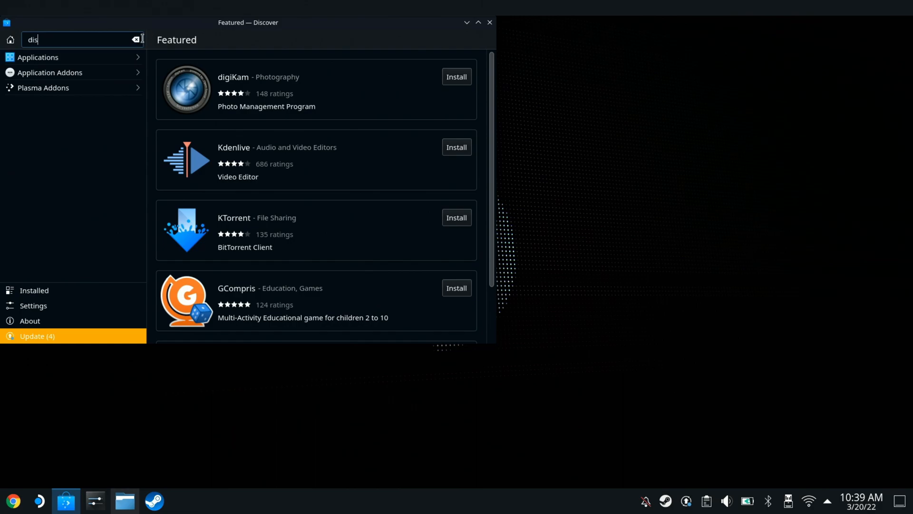
type("cord")
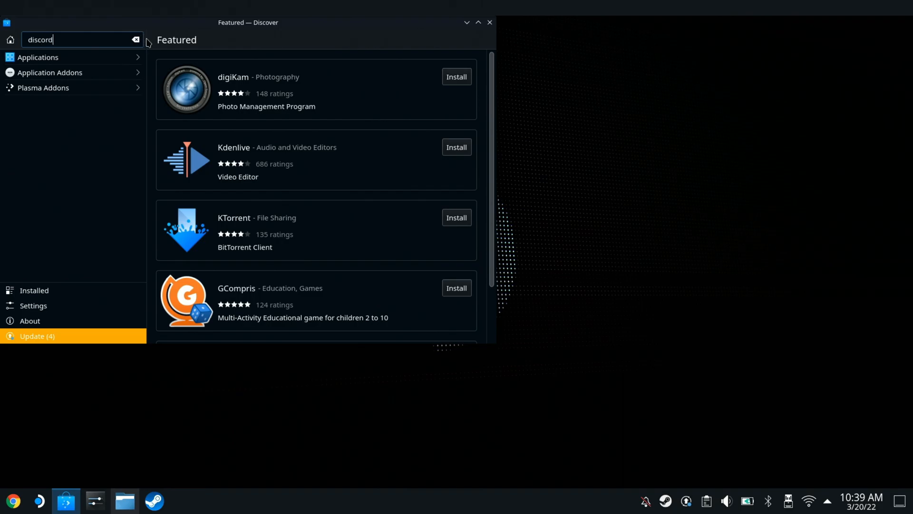
key("Return")
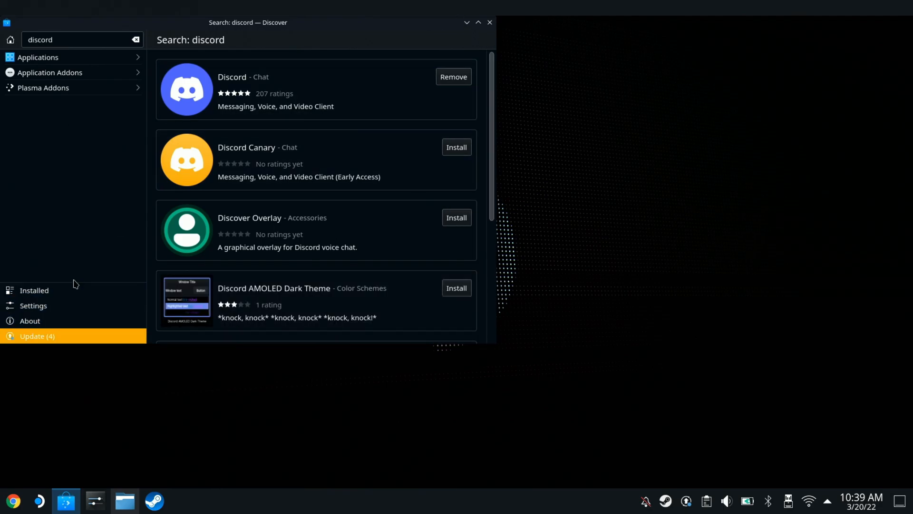
Show Discover's Installed list and go to Discord's details page.
left_click(34, 290)
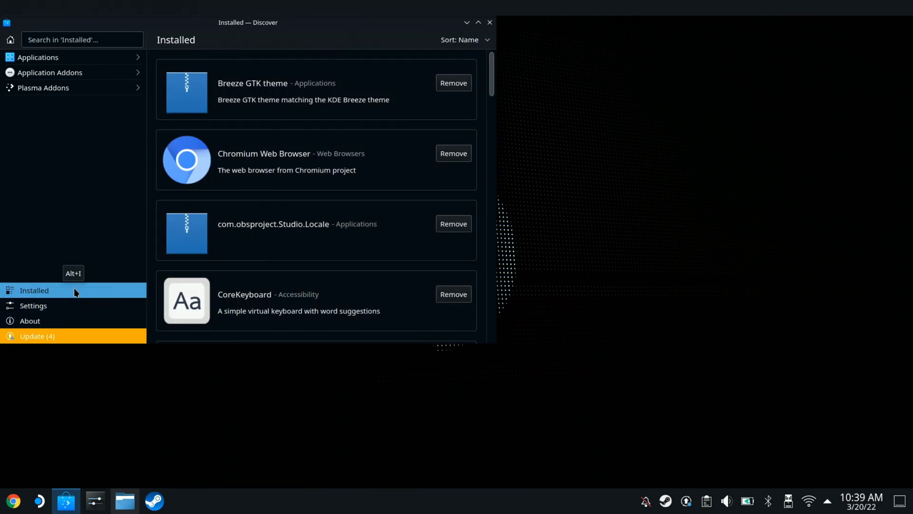
scroll("down", 3)
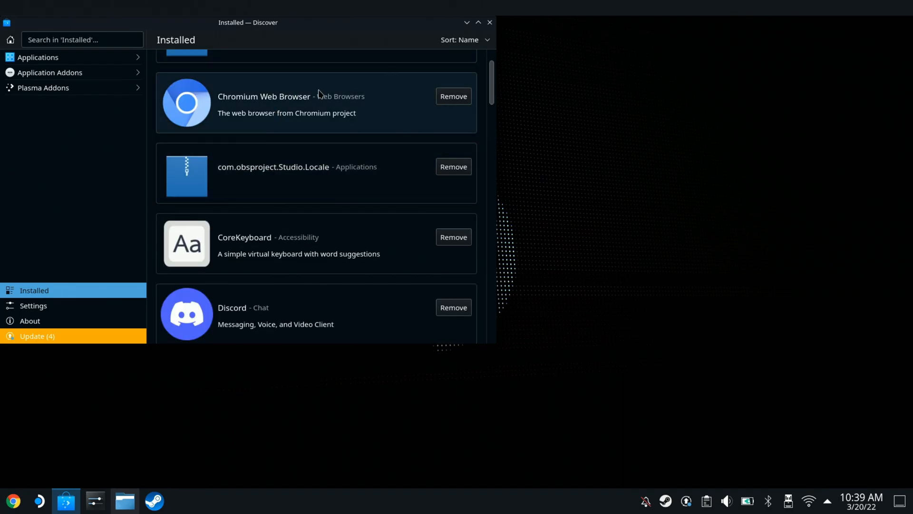
scroll("down", 3)
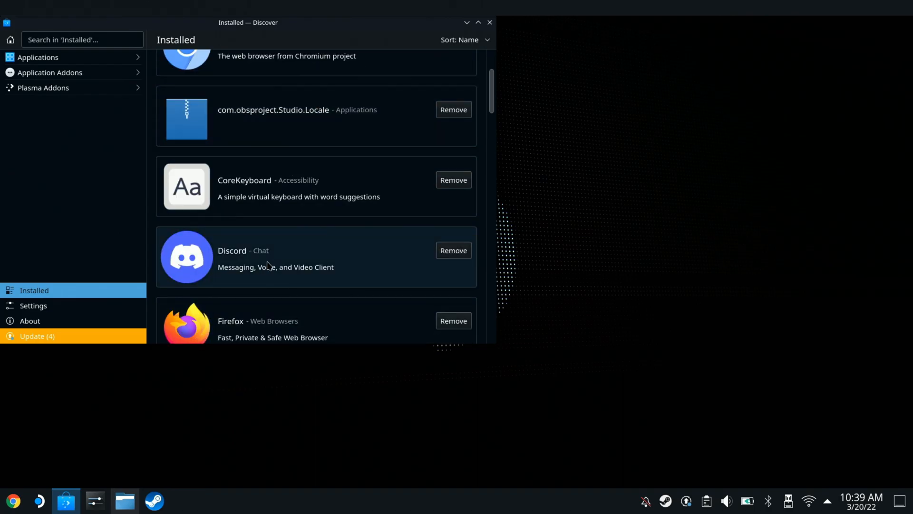
left_click(274, 256)
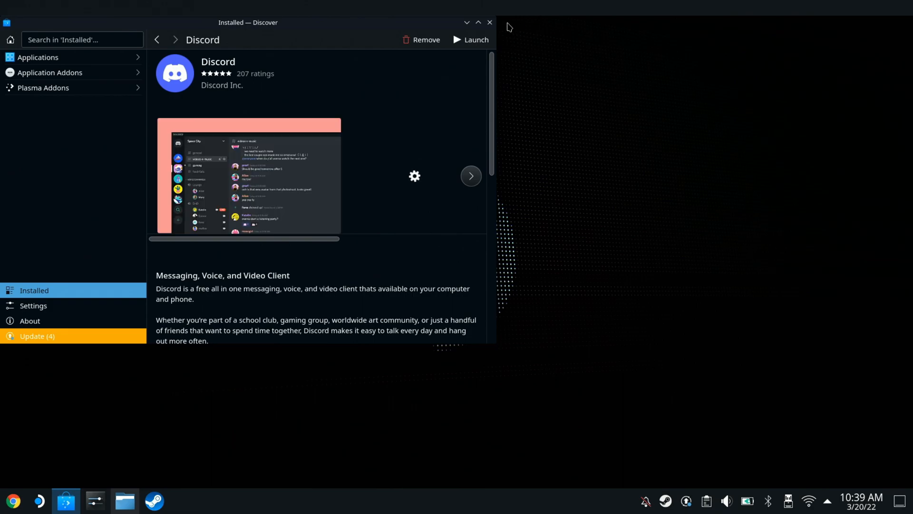
Launch Discord from its details page so its startup screen appears.
left_click(471, 176)
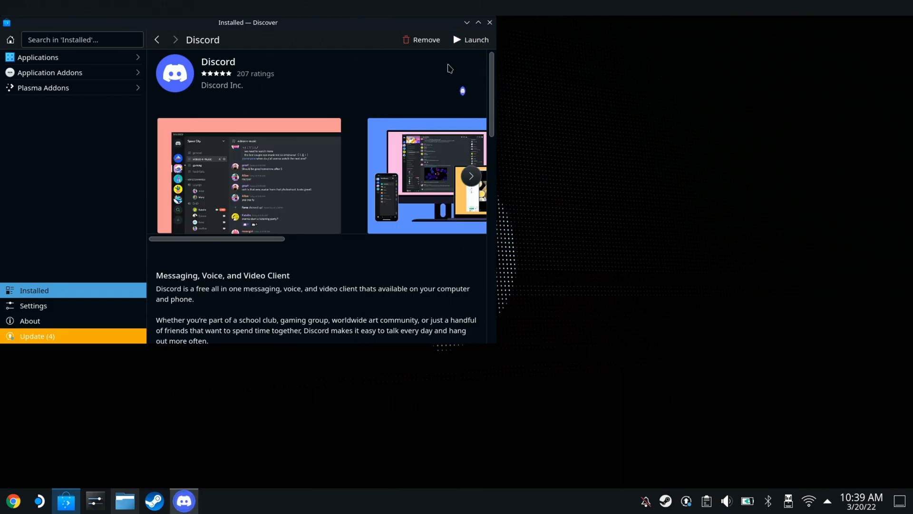
mouse_move(470, 30)
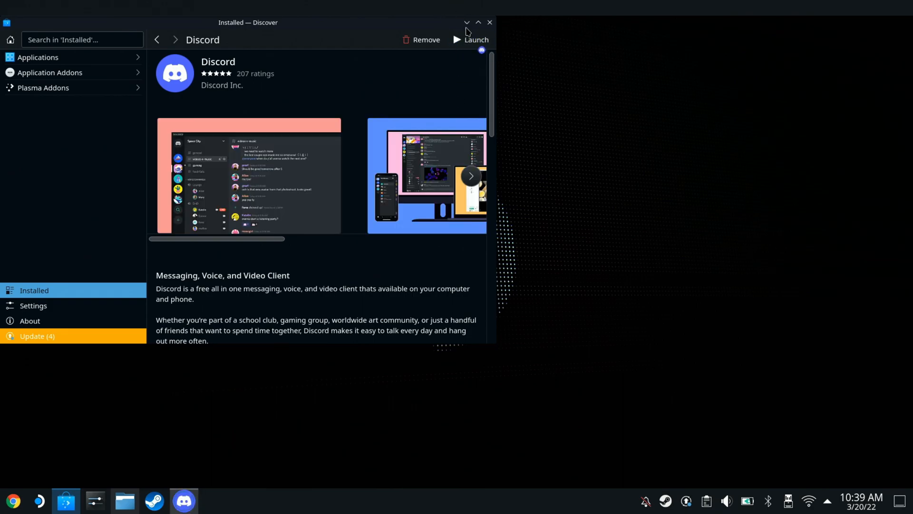
left_click(472, 40)
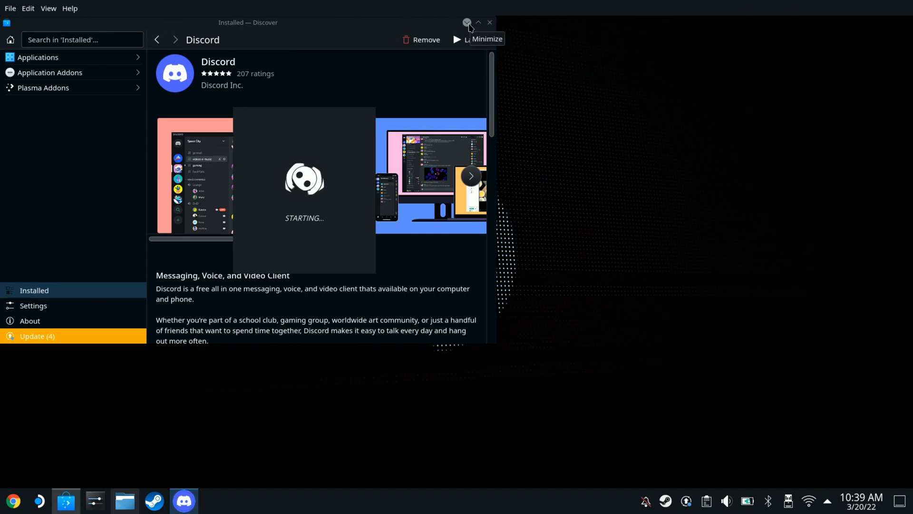
Minimize Discover and Discord, then close Discord from its taskbar icon.
left_click(466, 22)
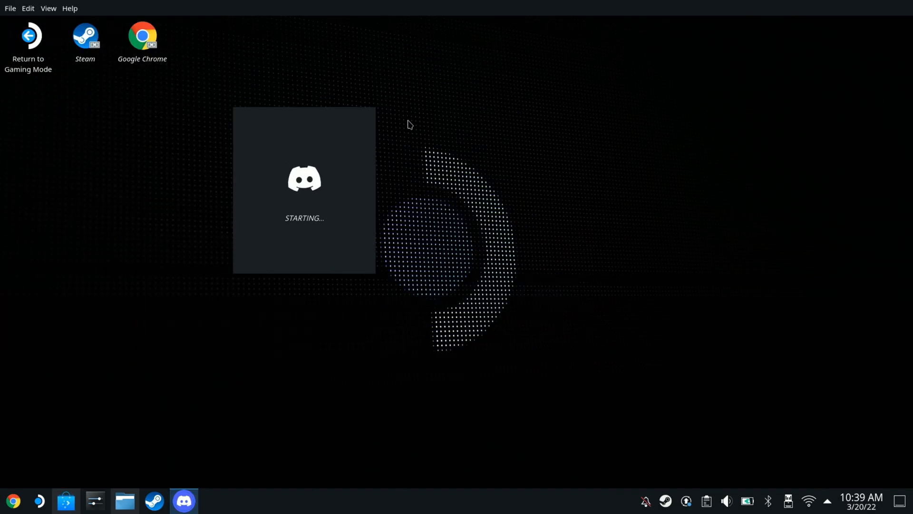
mouse_move(175, 330)
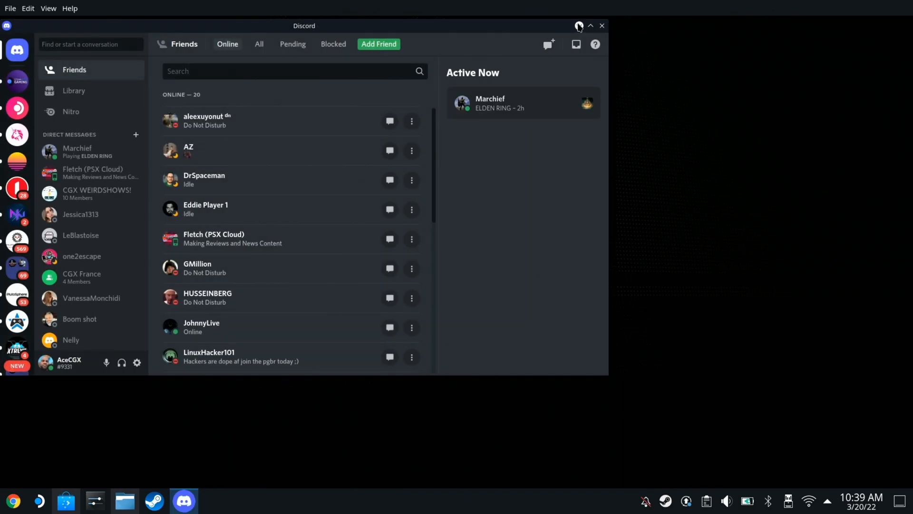
left_click(590, 26)
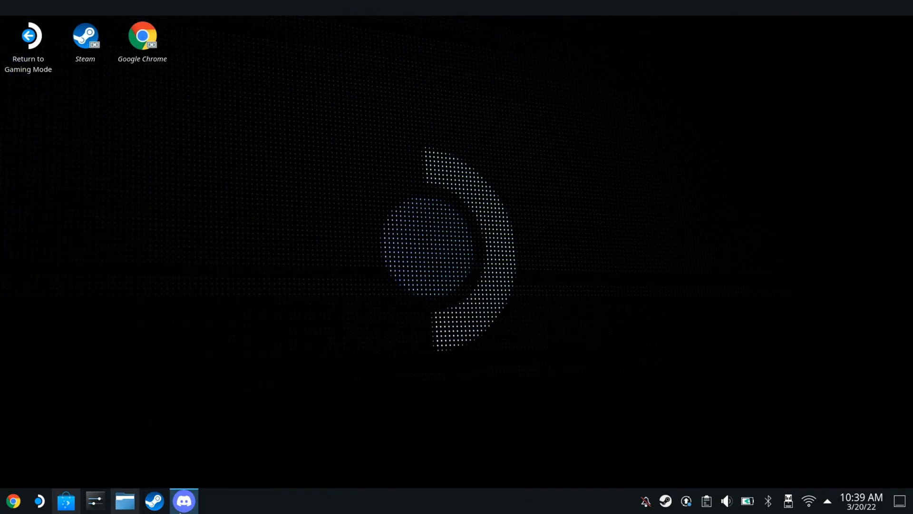
right_click(183, 501)
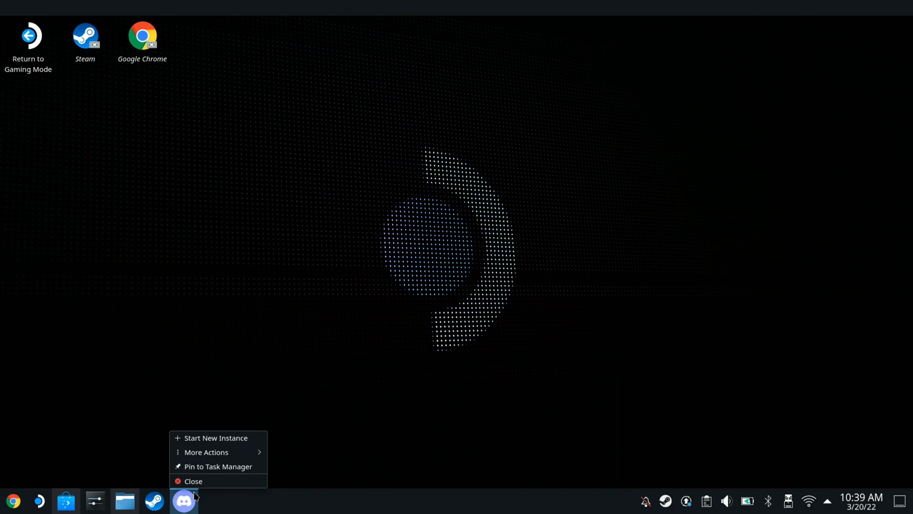
left_click(193, 481)
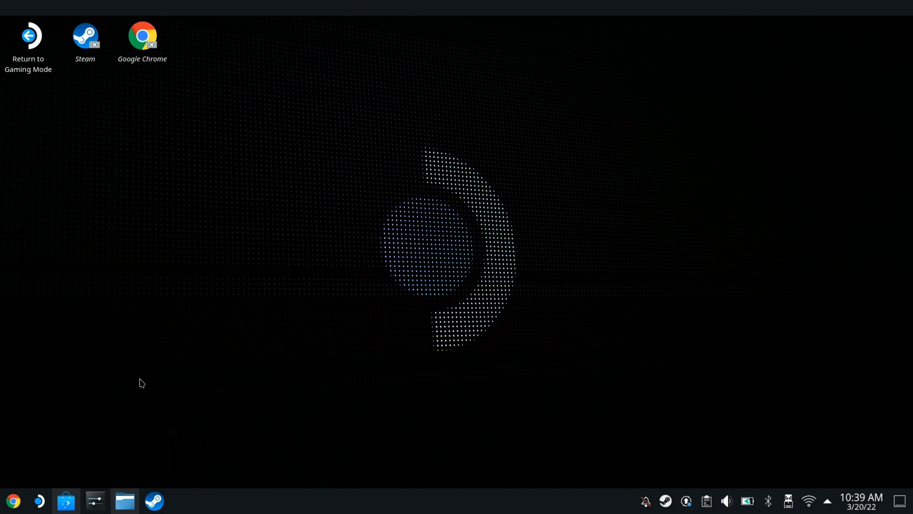
mouse_move(124, 501)
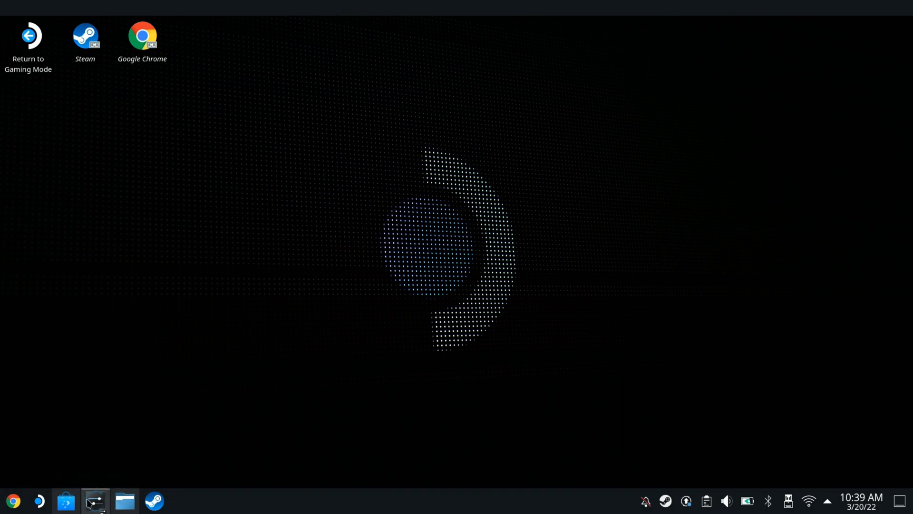
View Display Configuration in System Settings for the 1280x800 screen, then close the window.
left_click(94, 504)
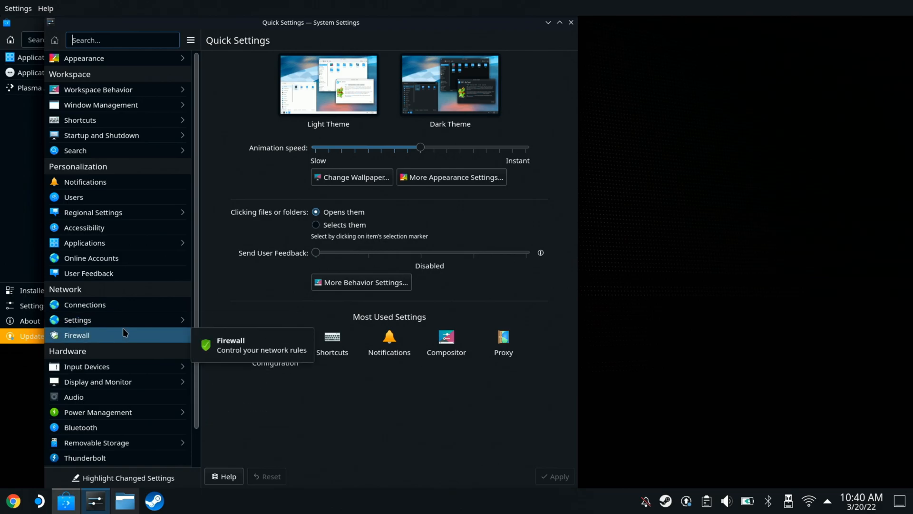
left_click(98, 382)
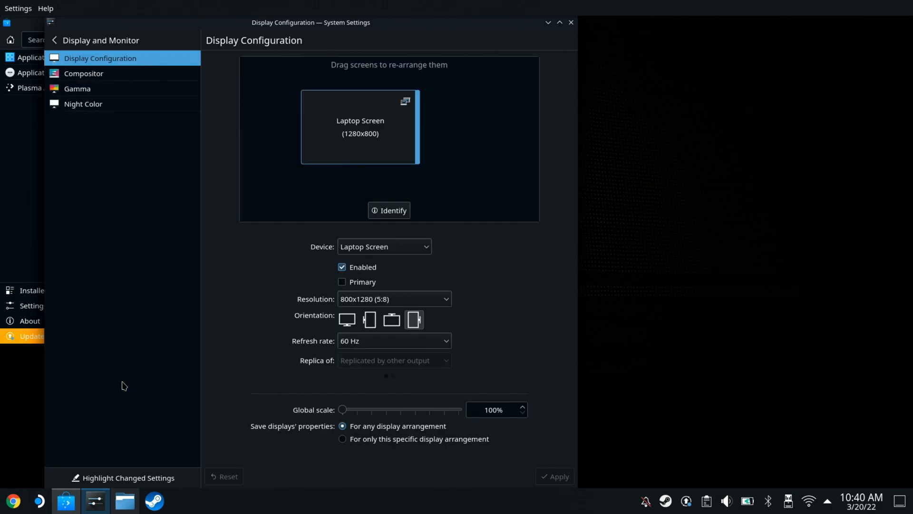
mouse_move(559, 23)
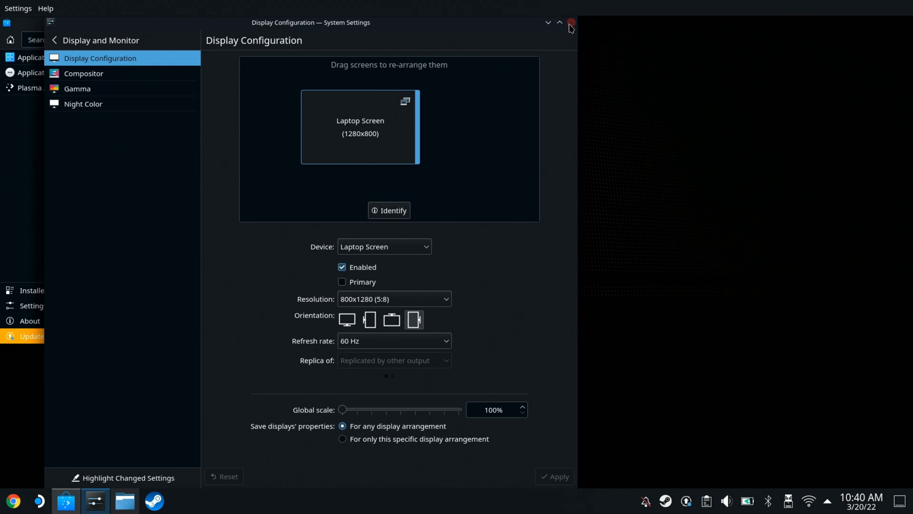
left_click(570, 22)
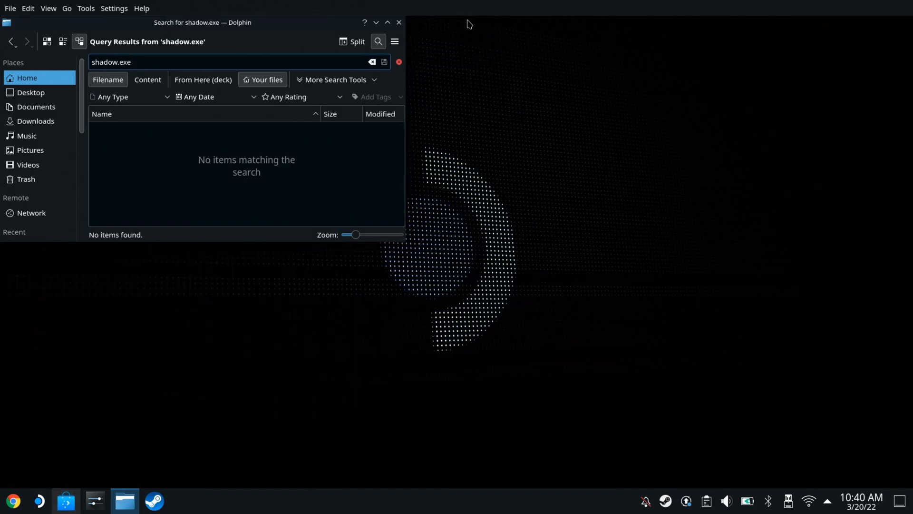
Browse Documents, Desktop and the installers in Downloads, ending on the empty Pictures folder.
left_click(35, 106)
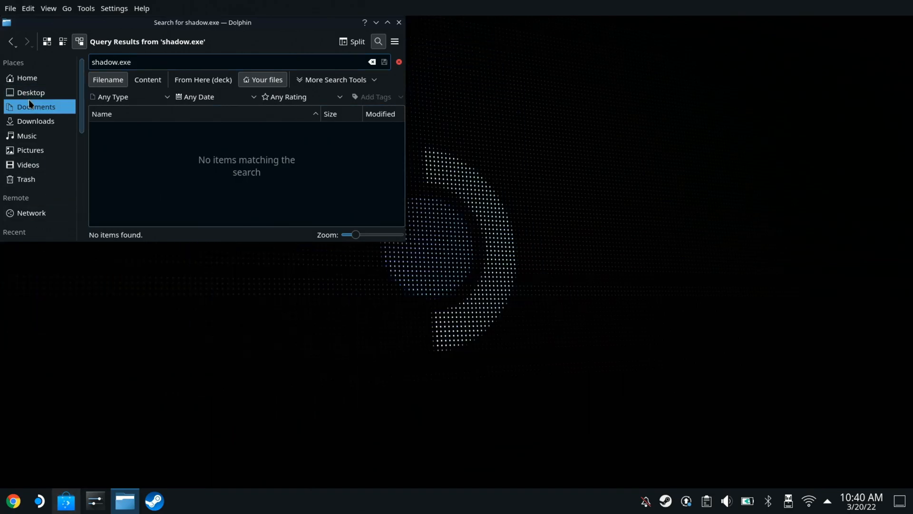
left_click(30, 92)
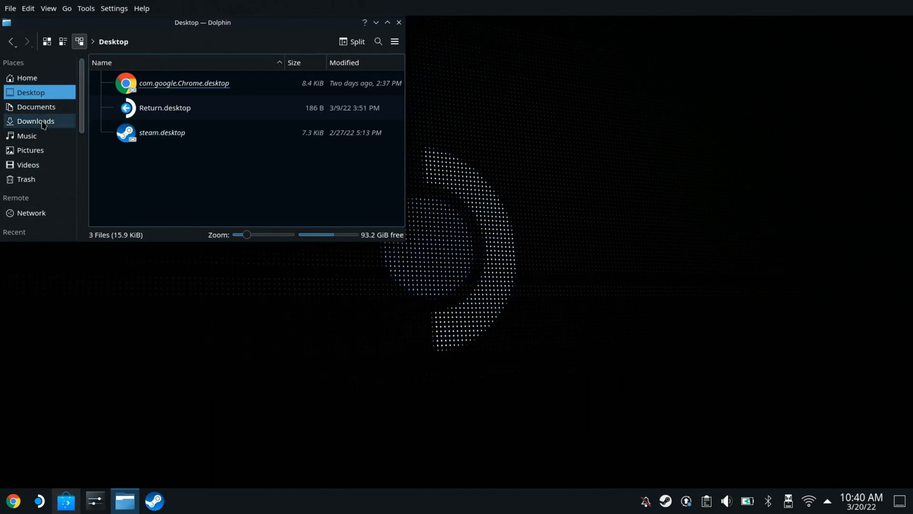
left_click(35, 121)
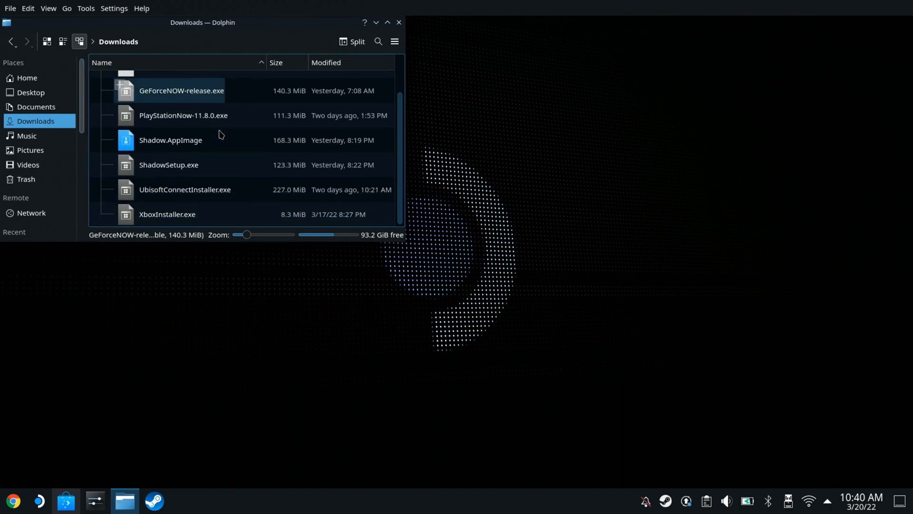
scroll("up", 3)
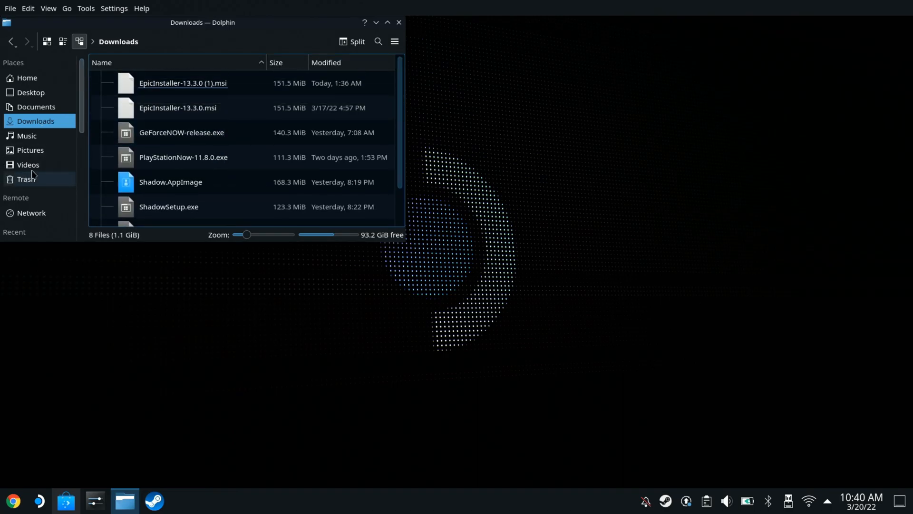
left_click(30, 150)
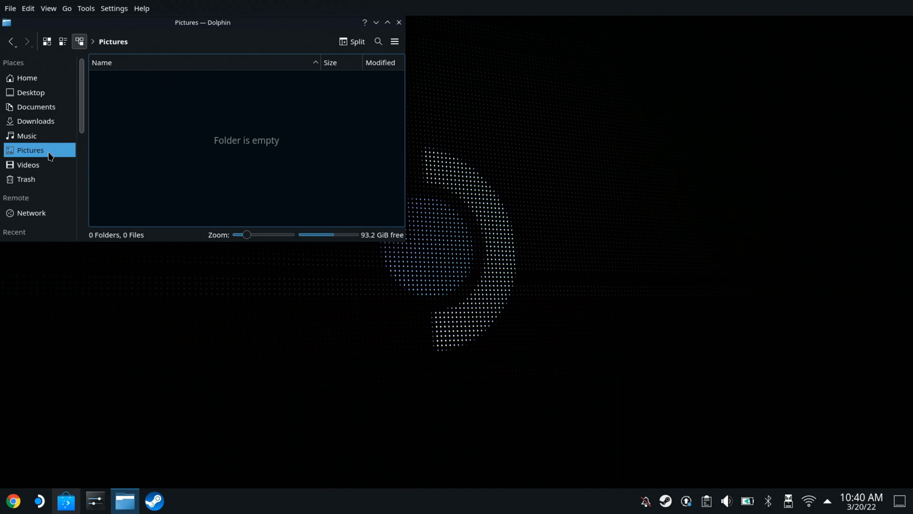
mouse_move(375, 22)
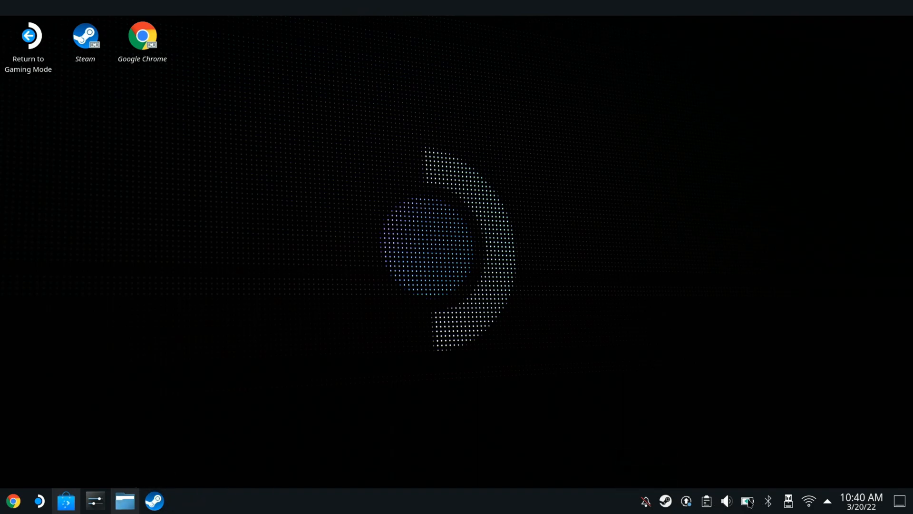
mouse_move(748, 502)
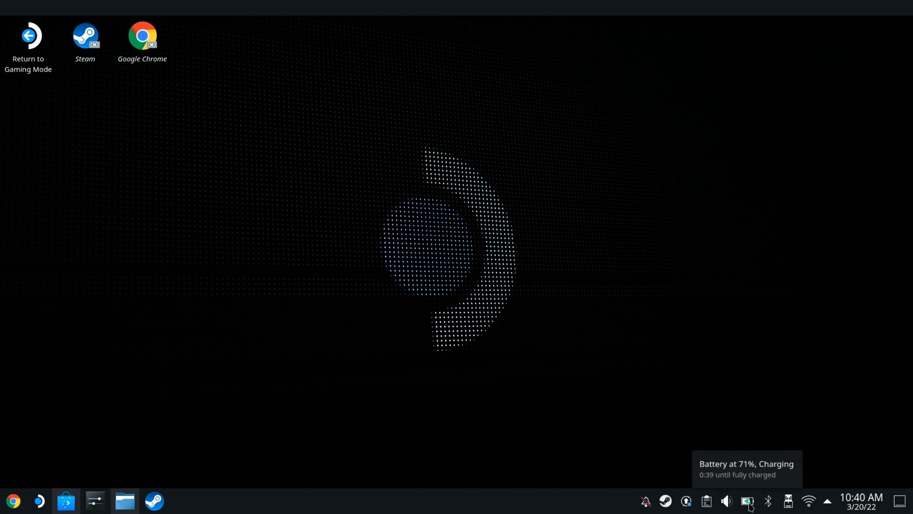
mouse_move(788, 501)
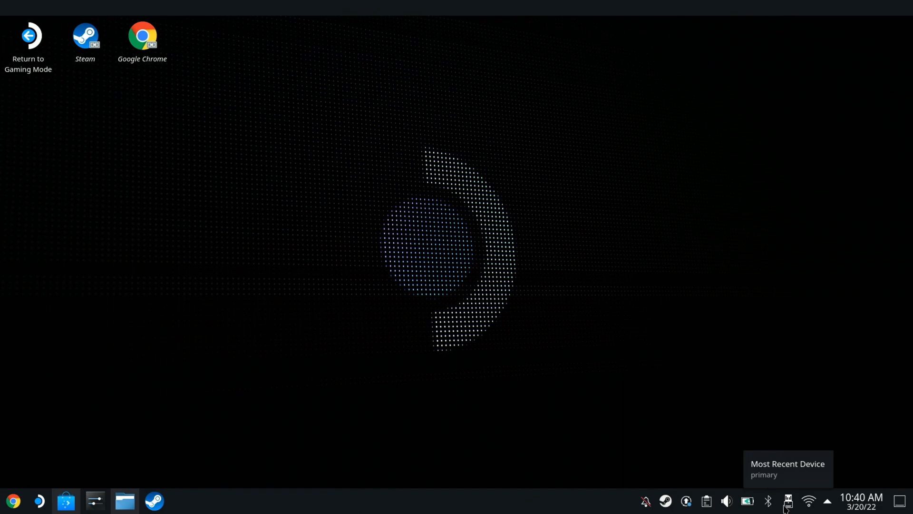
mouse_move(511, 318)
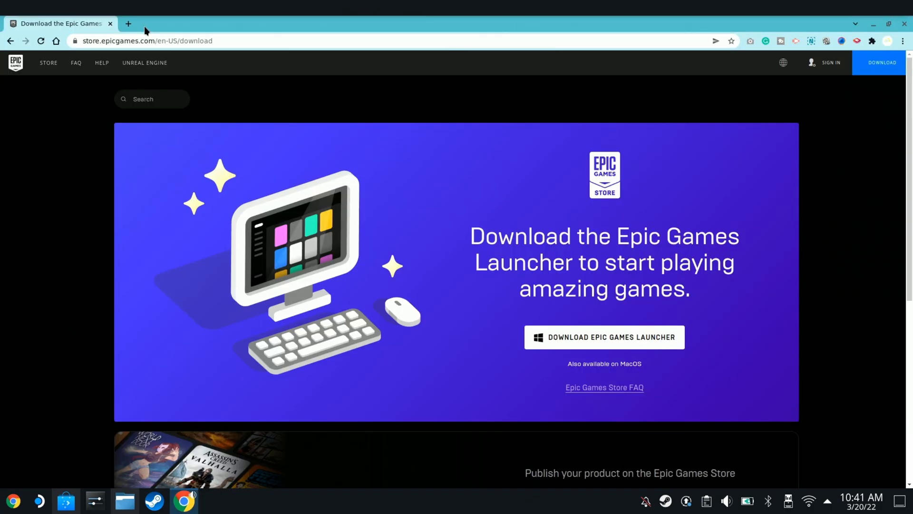
mouse_move(425, 323)
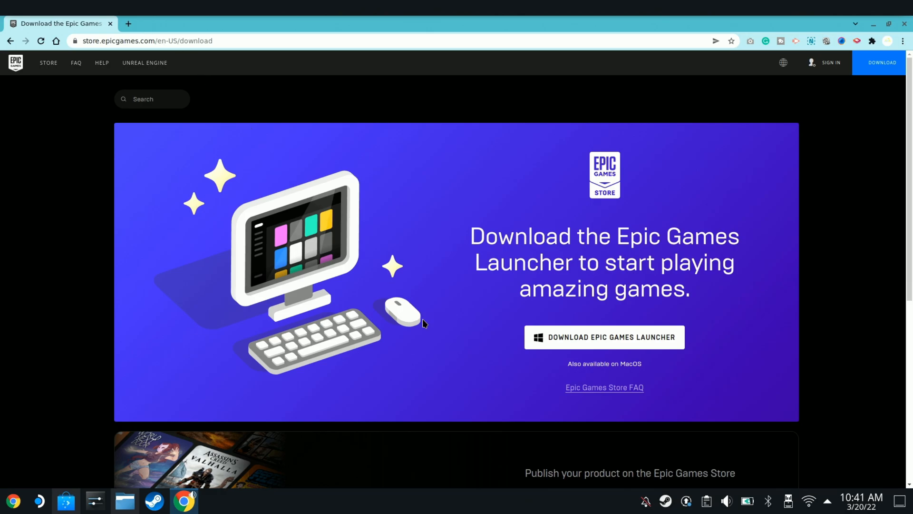
mouse_move(441, 346)
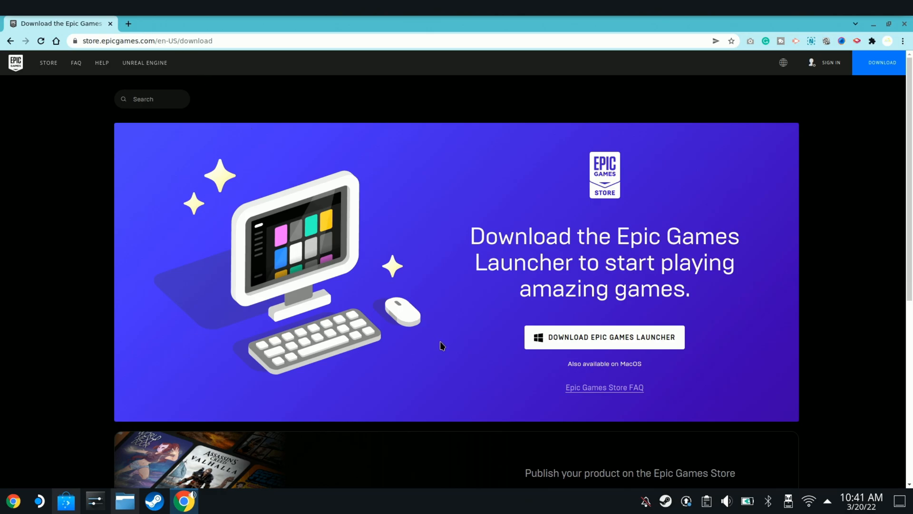
mouse_move(516, 355)
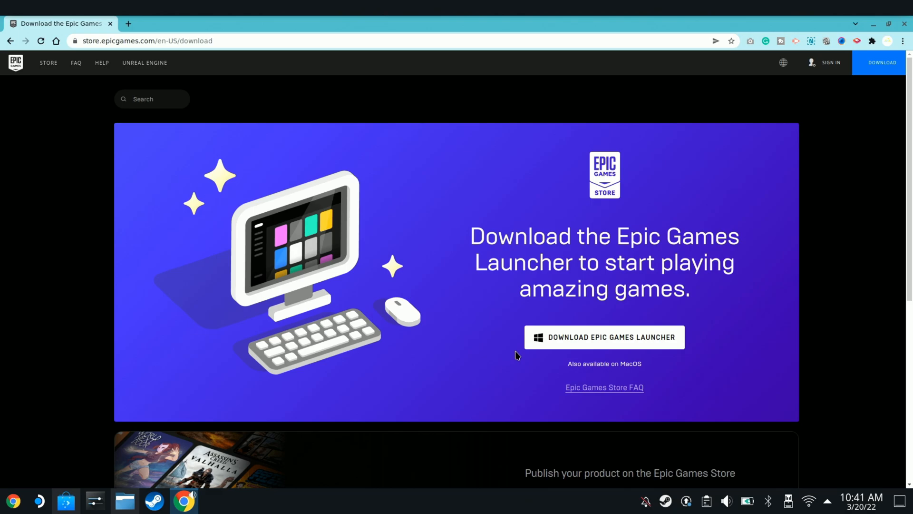
mouse_move(556, 344)
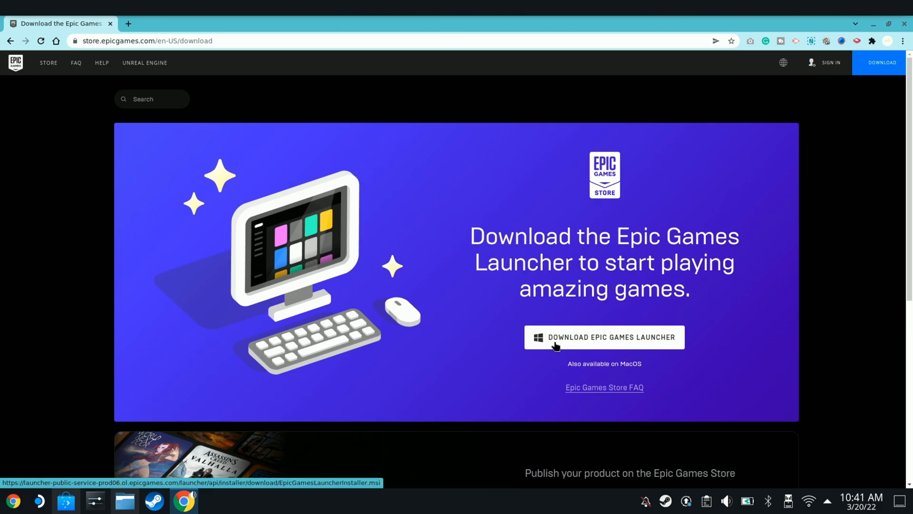
mouse_move(558, 344)
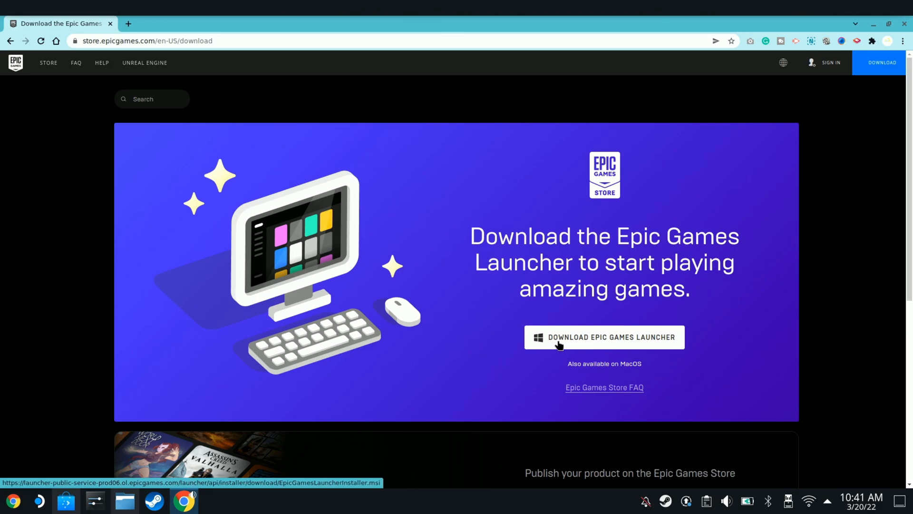
Start downloading the Epic Games Launcher installer from store.epicgames.com/download.
left_click(604, 336)
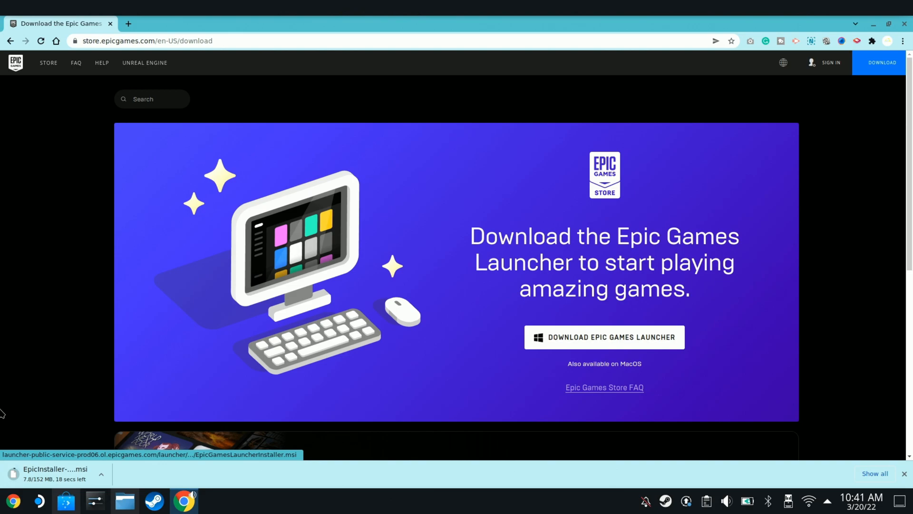
mouse_move(74, 477)
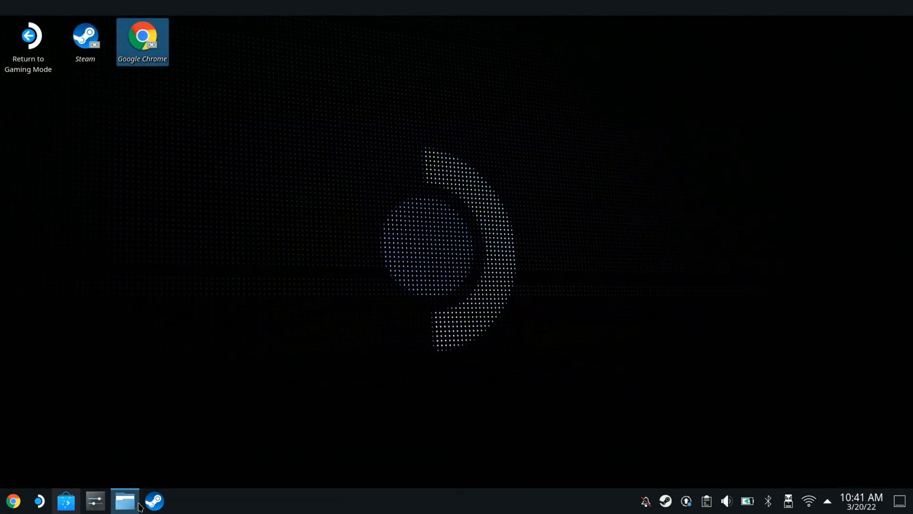
left_click(66, 505)
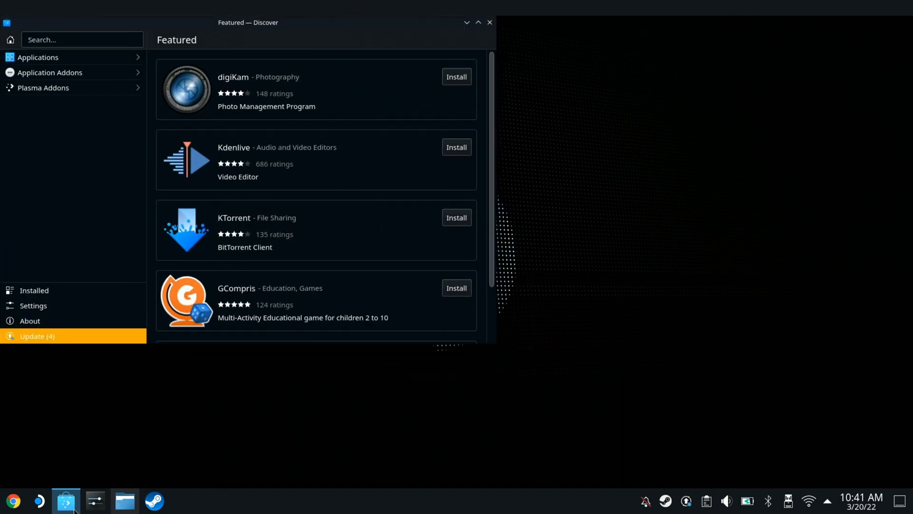
mouse_move(434, 49)
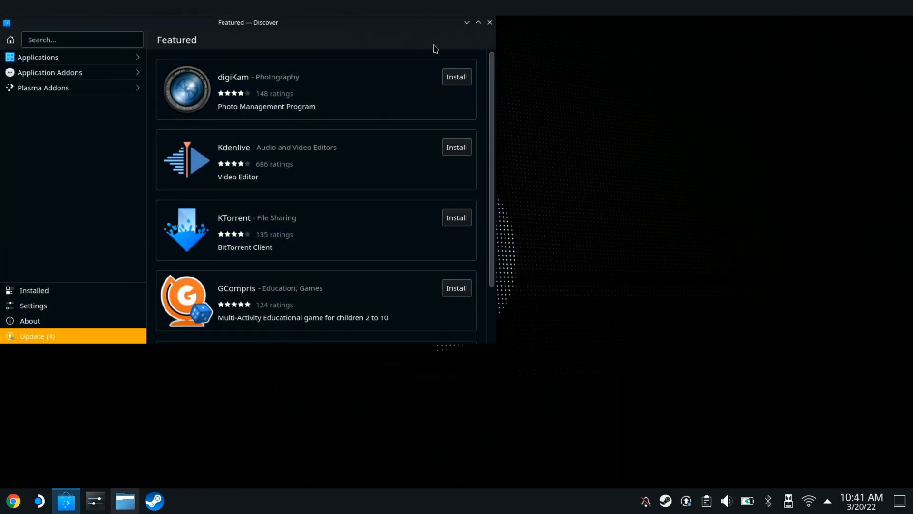
left_click(489, 22)
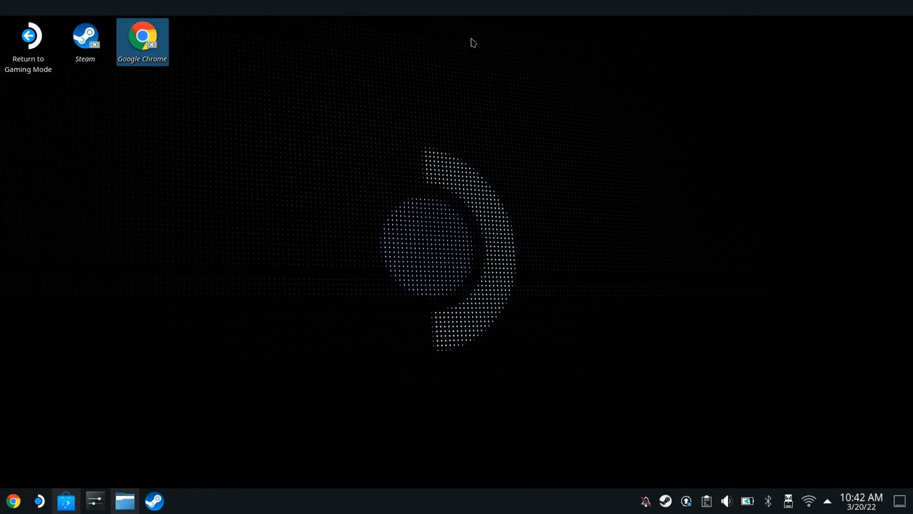
mouse_move(475, 74)
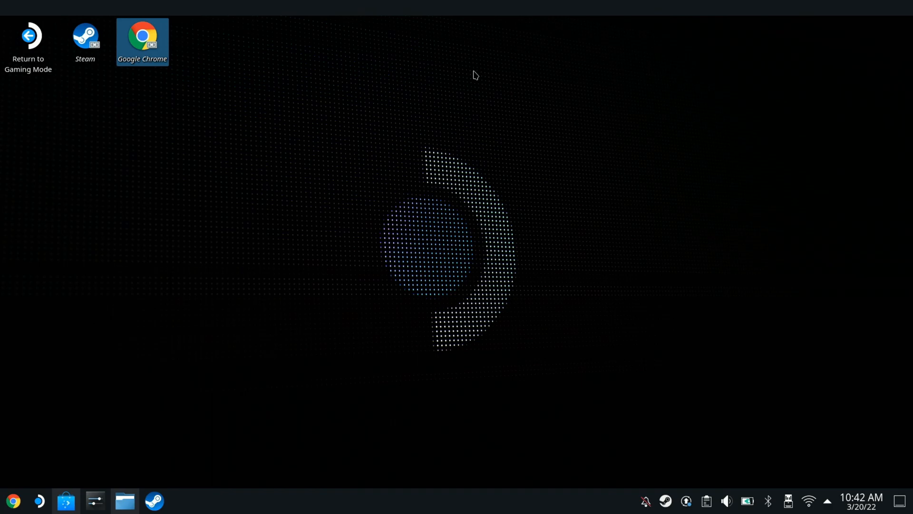
mouse_move(453, 92)
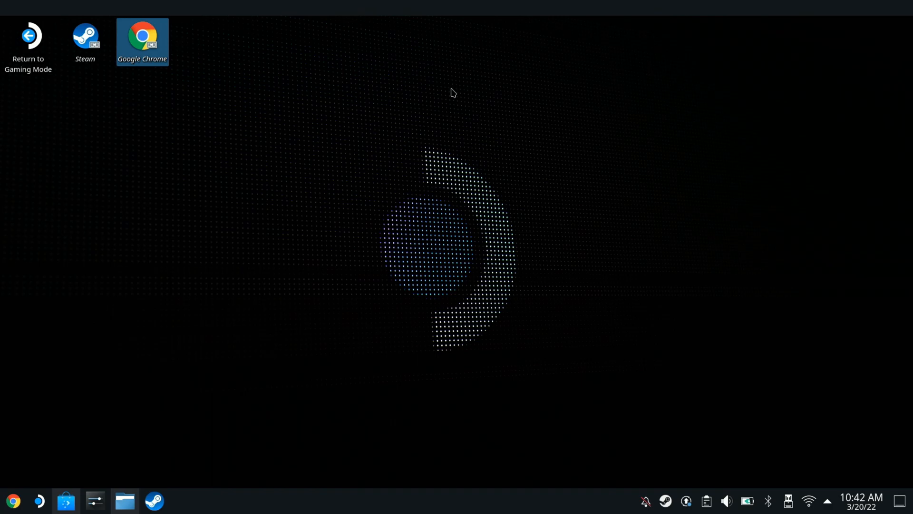
mouse_move(439, 114)
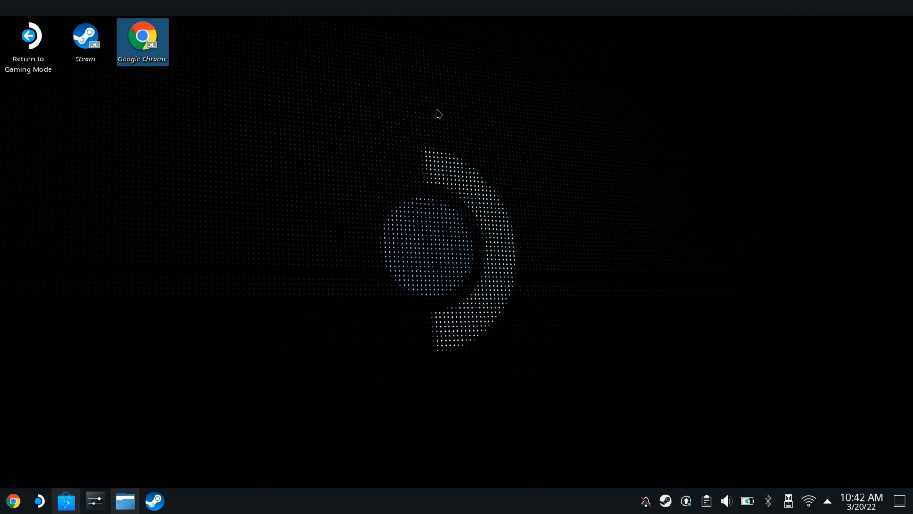
mouse_move(243, 341)
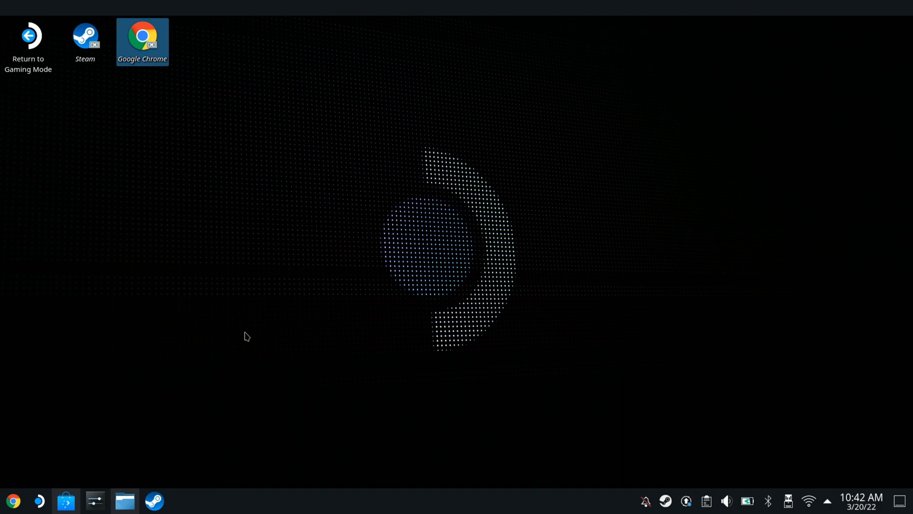
mouse_move(340, 368)
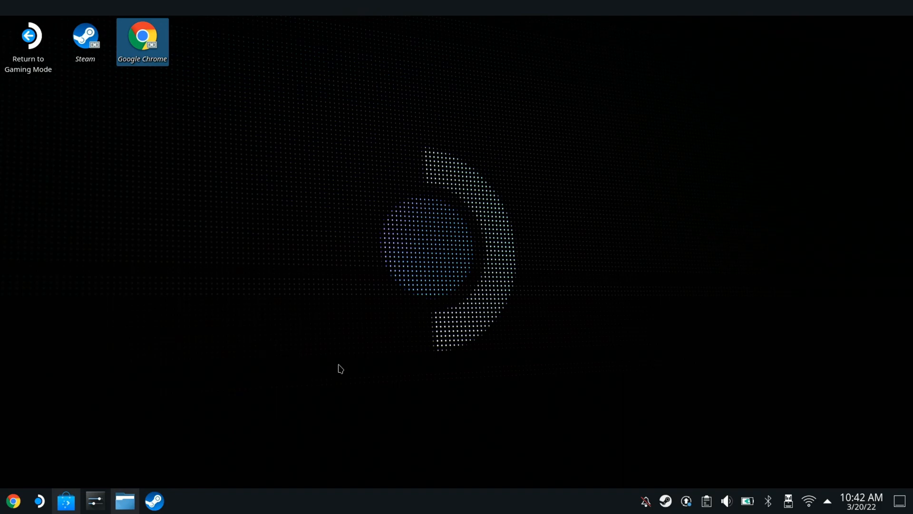